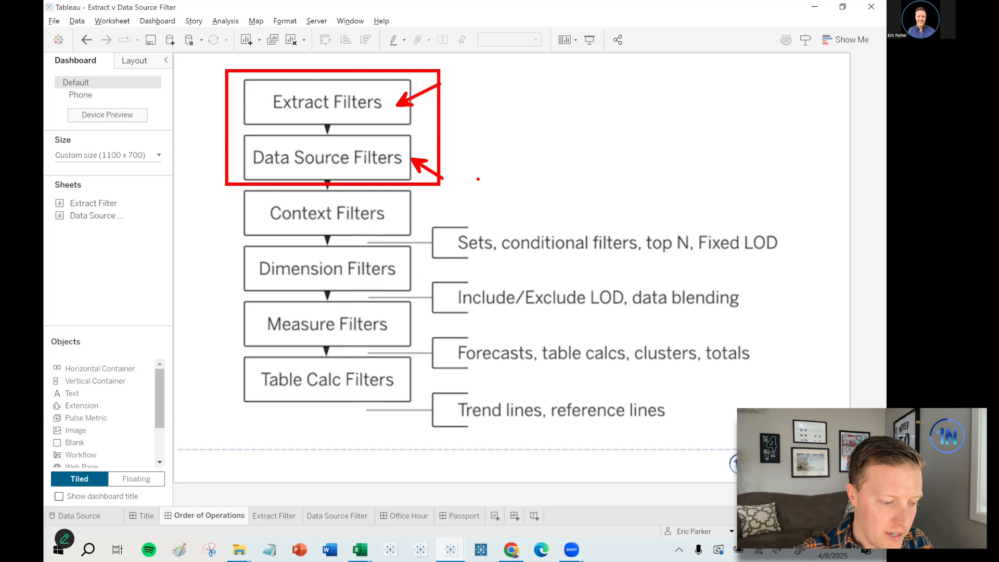
{"action": "mouse_move", "coordinate": [509, 168]}
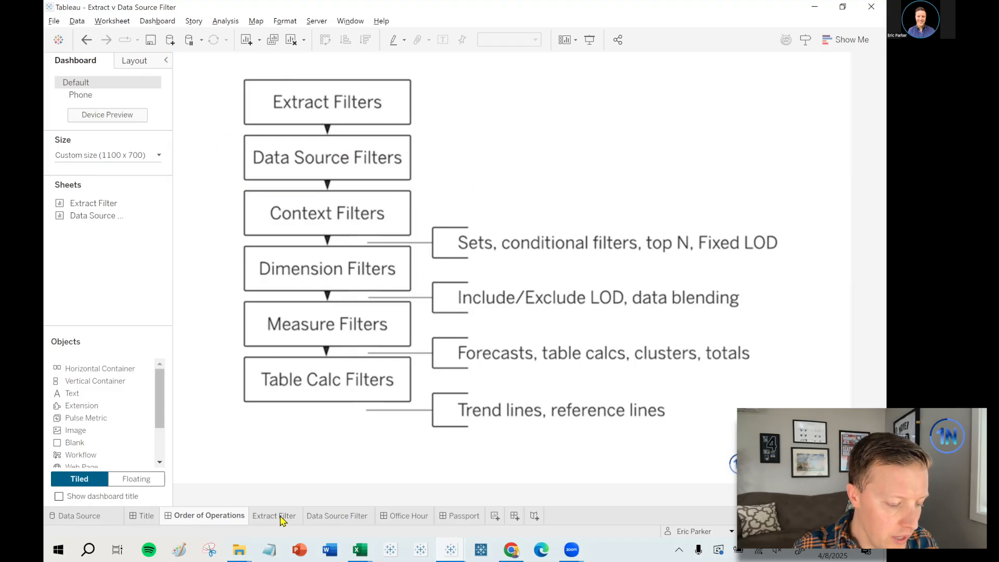
- Compare the Extract Filter and Data Source Filter sources' fields, then show the Orders (Data Source Filter) data source page
{"action": "left_click", "coordinate": [275, 516]}
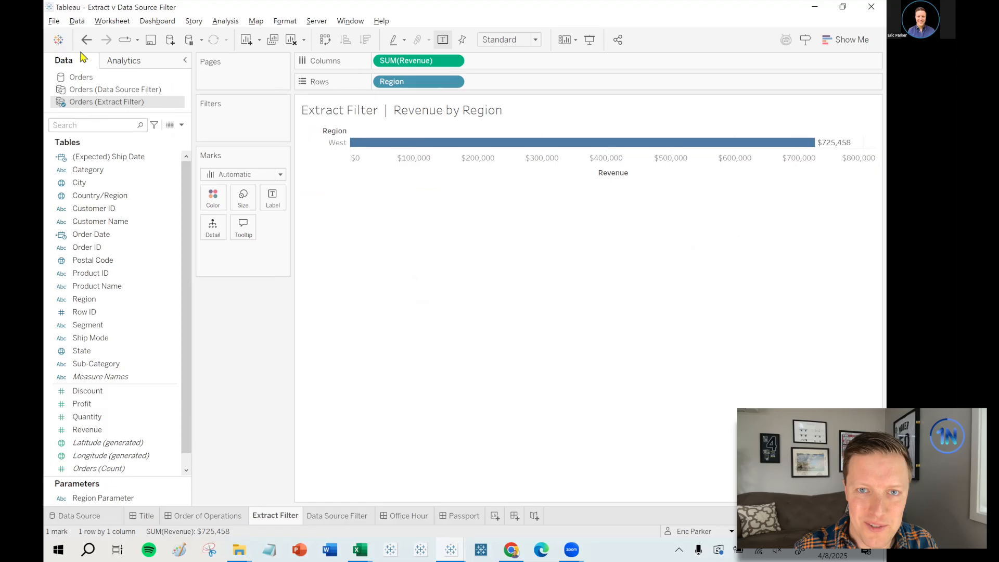
{"action": "mouse_move", "coordinate": [114, 102]}
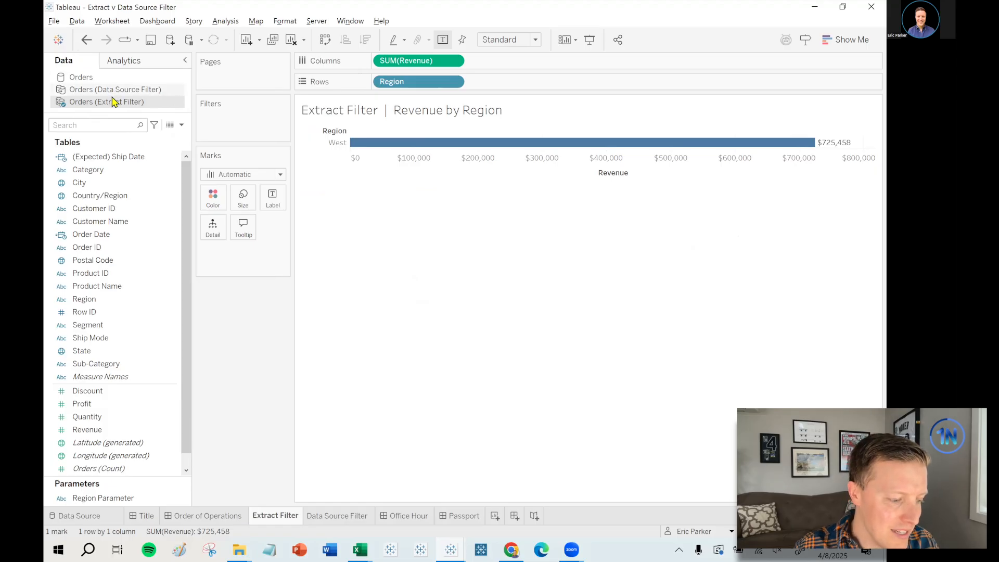
{"action": "left_click", "coordinate": [81, 76]}
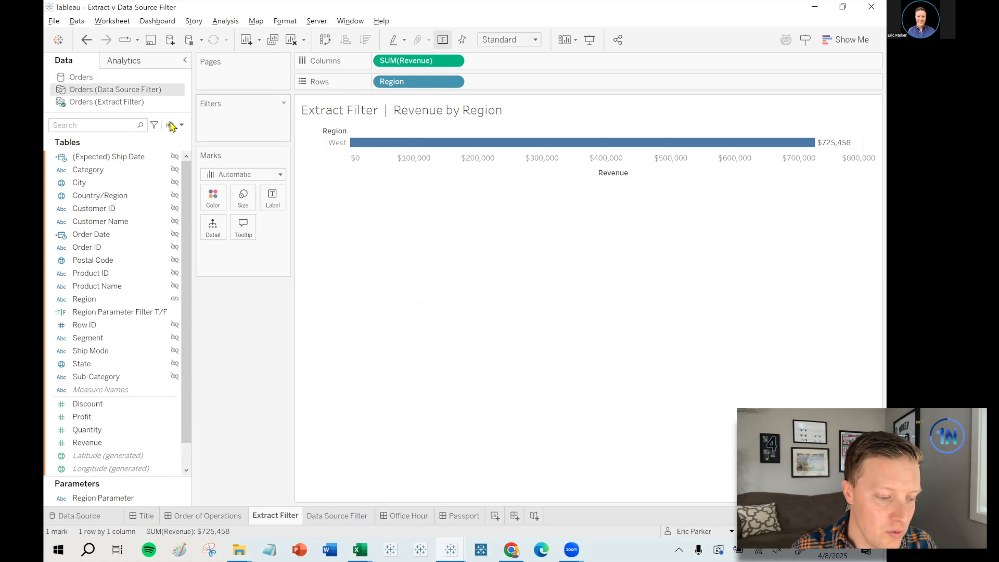
{"action": "left_click", "coordinate": [107, 102]}
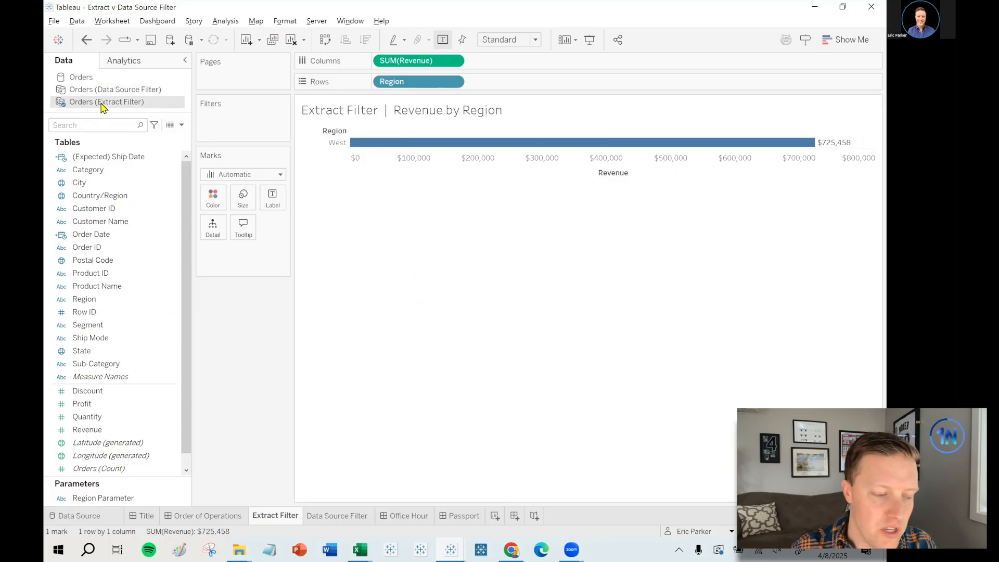
{"action": "mouse_move", "coordinate": [114, 89]}
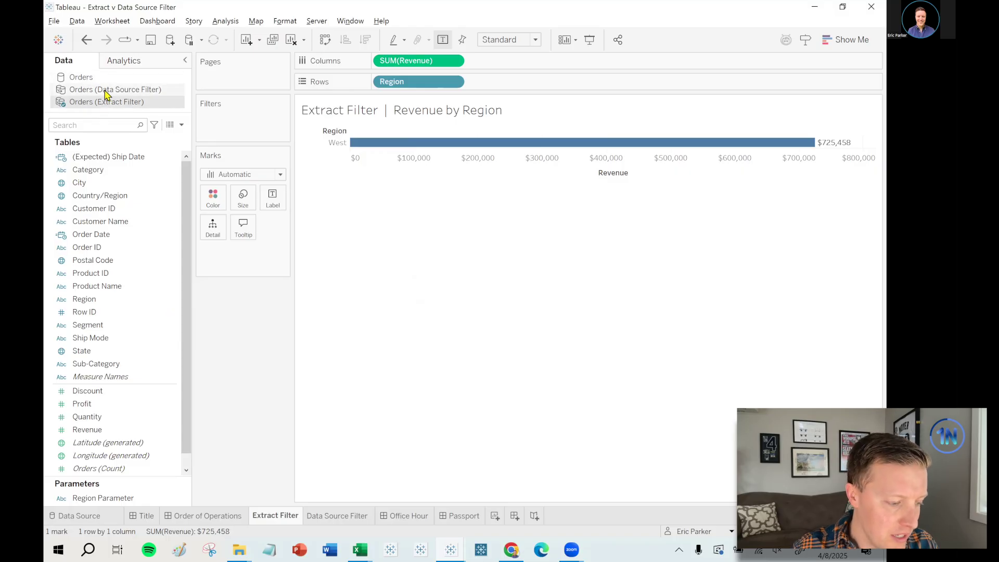
{"action": "left_click", "coordinate": [115, 89]}
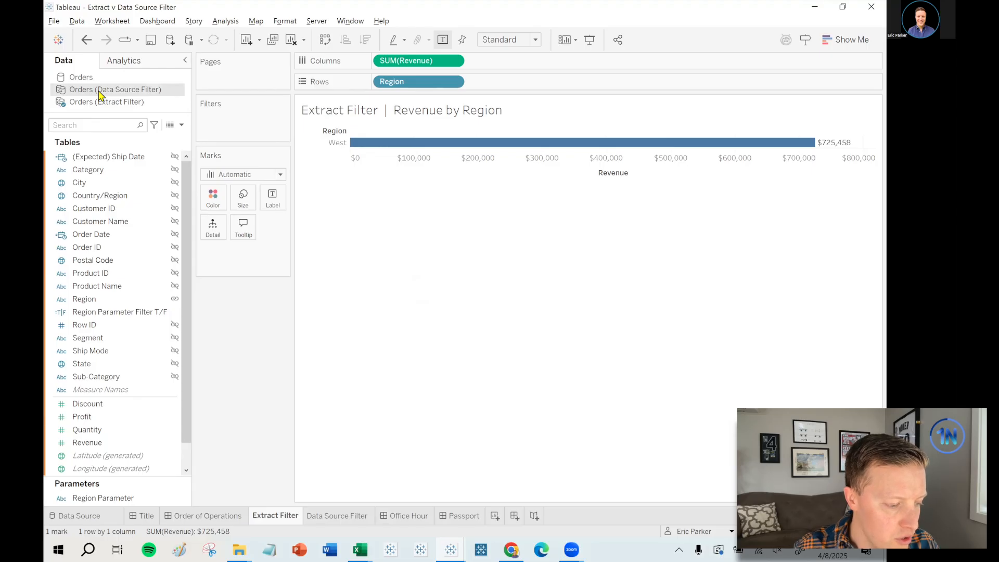
{"action": "left_click", "coordinate": [75, 515]}
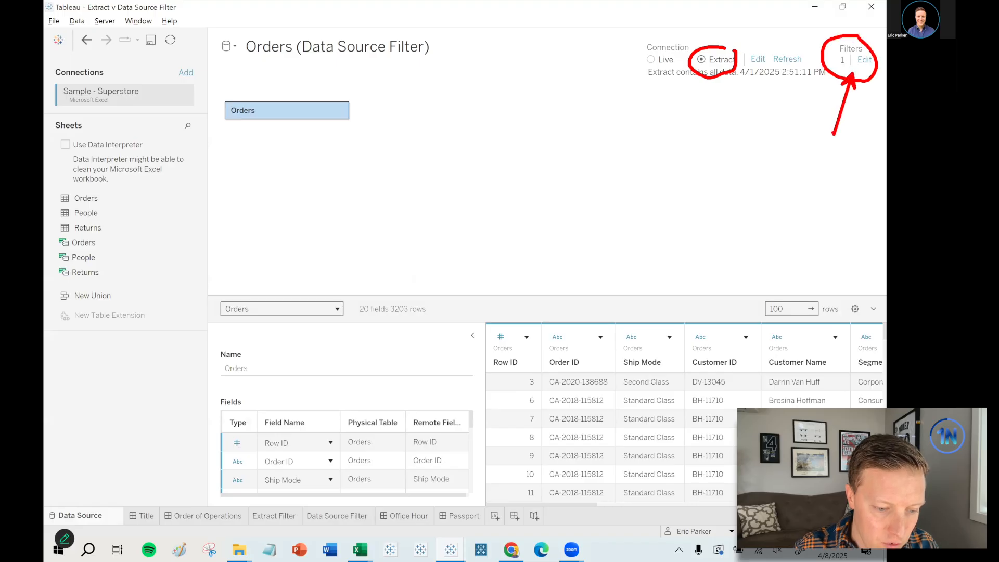
{"action": "type", "text": "Data"}
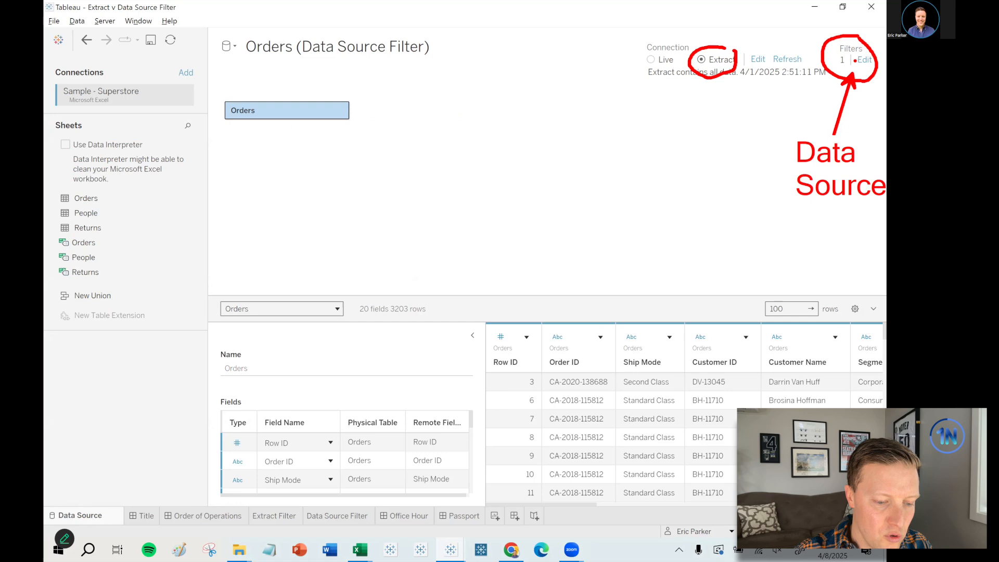
{"action": "left_click", "coordinate": [864, 60]}
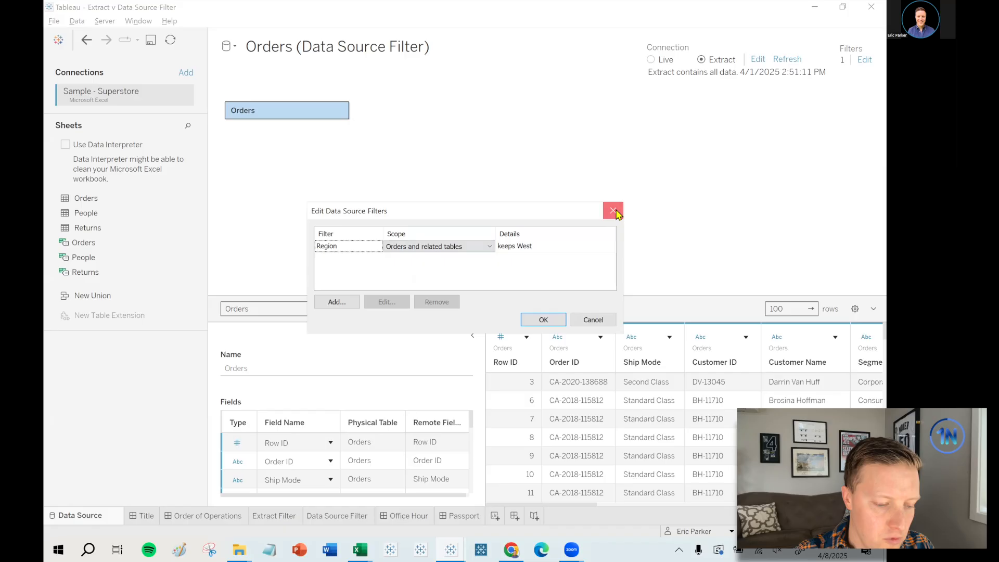
{"action": "left_click", "coordinate": [612, 211]}
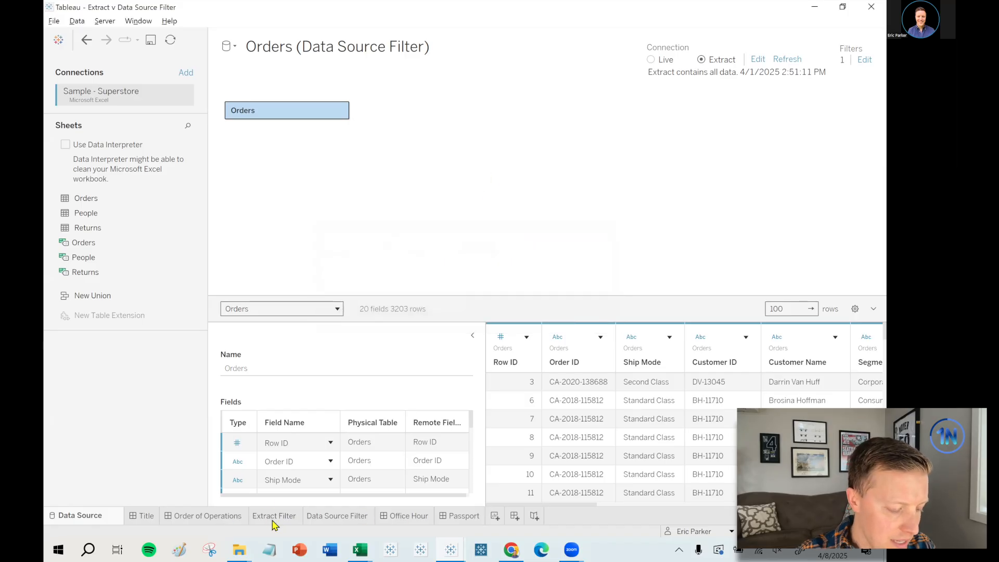
- Show the Orders (Extract Filter) source and inspect its extract's filter settings without changing them
{"action": "left_click", "coordinate": [227, 45]}
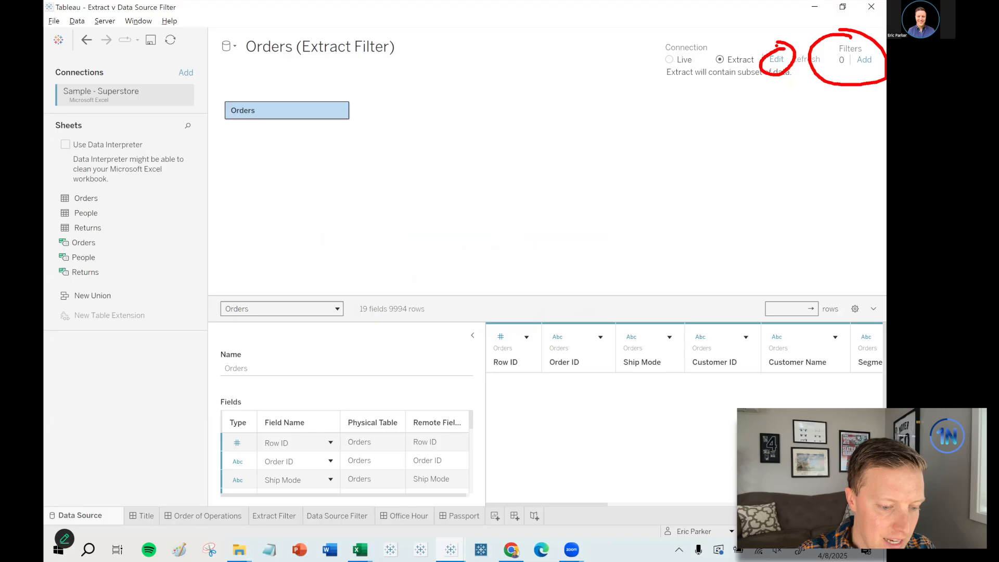
{"action": "left_click", "coordinate": [776, 60]}
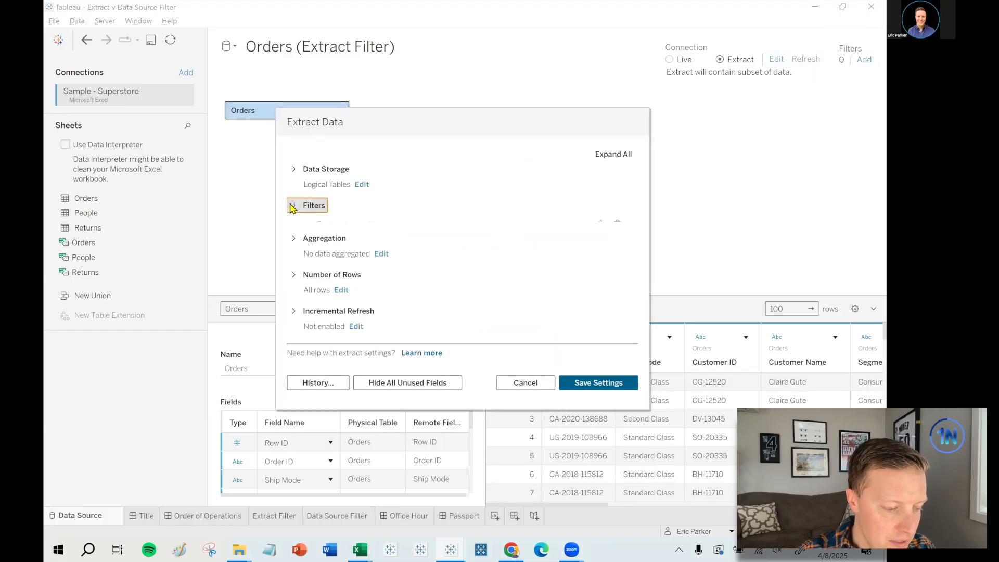
{"action": "left_click", "coordinate": [306, 205]}
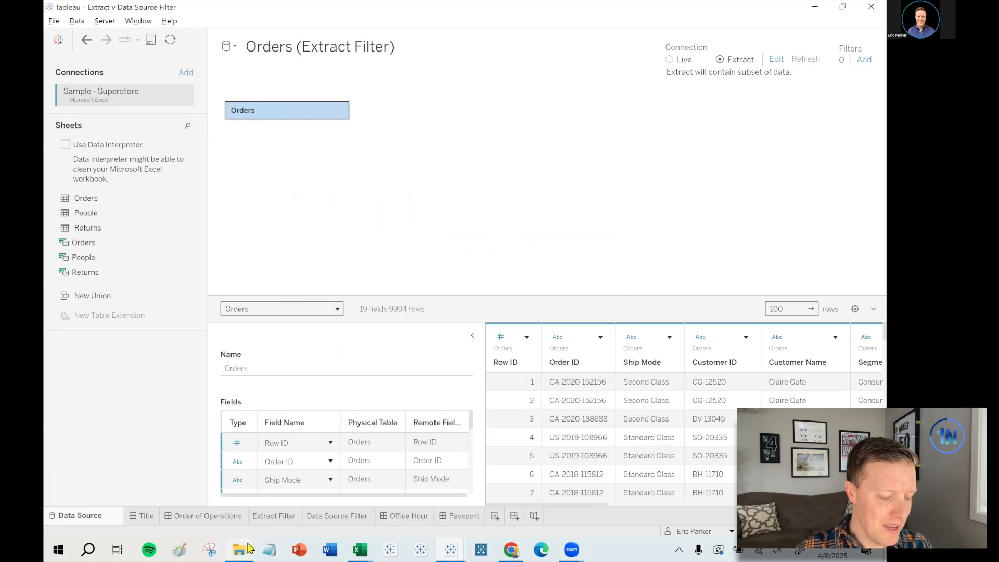
{"action": "mouse_move", "coordinate": [239, 550]}
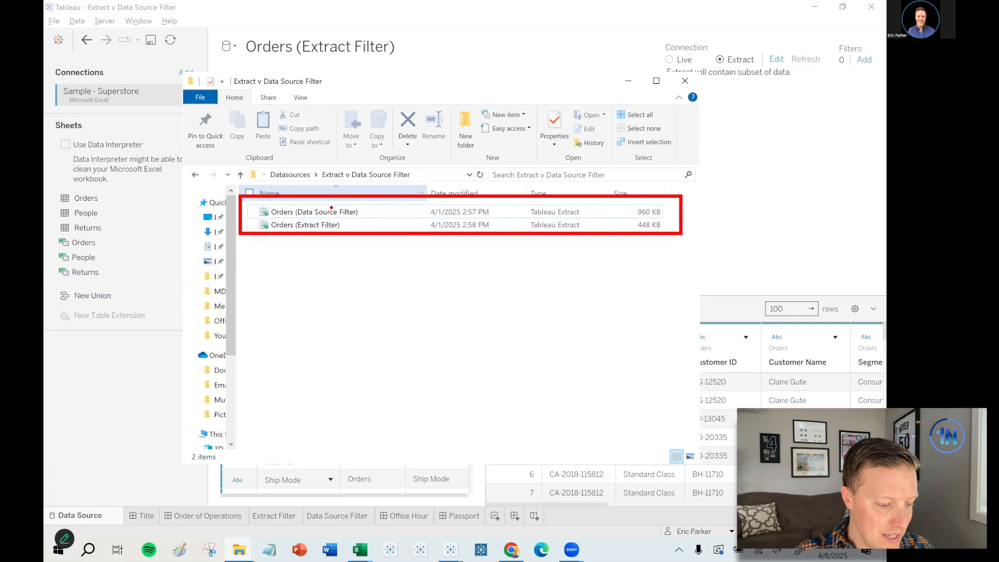
{"action": "mouse_move", "coordinate": [417, 205]}
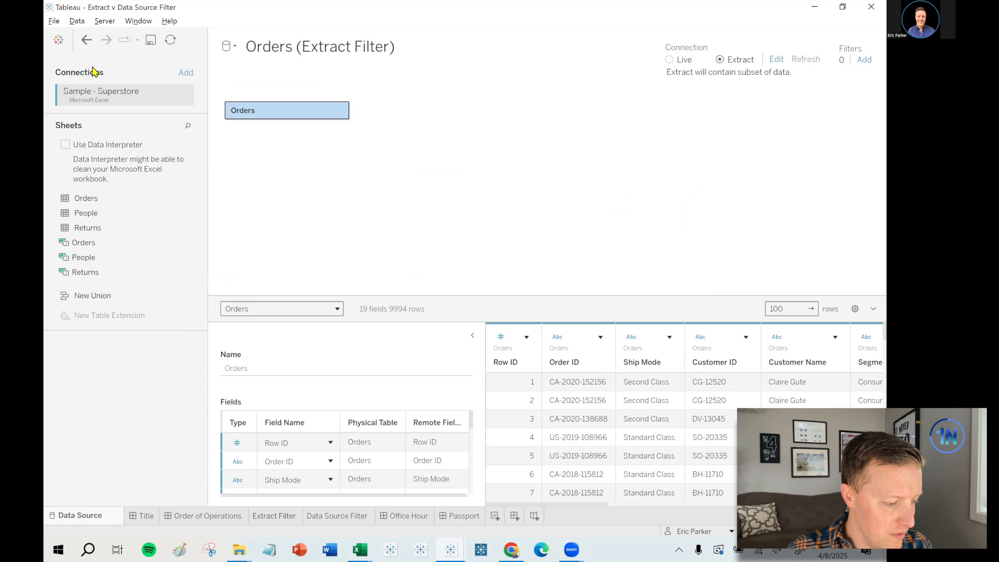
{"action": "mouse_move", "coordinate": [272, 521]}
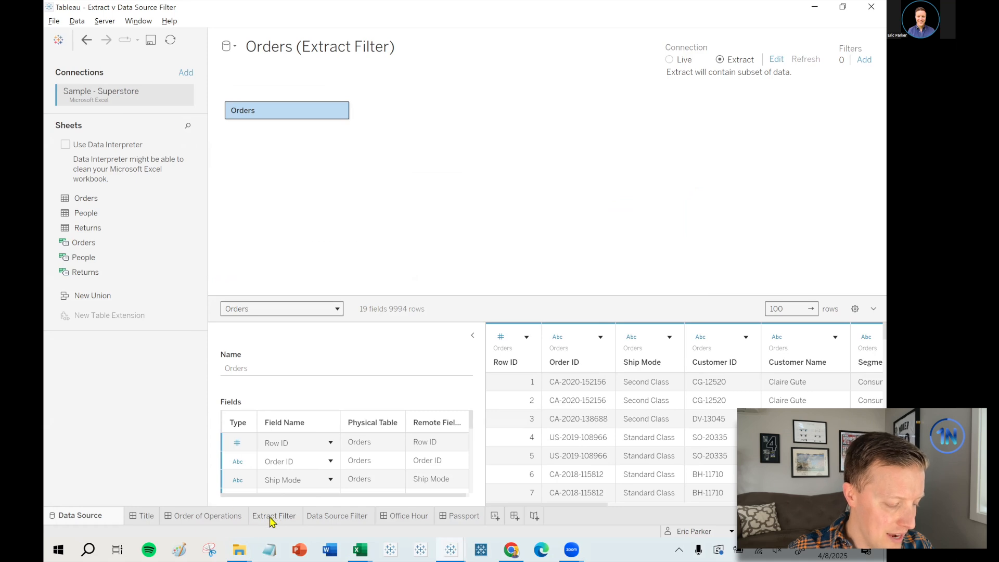
{"action": "left_click", "coordinate": [275, 515]}
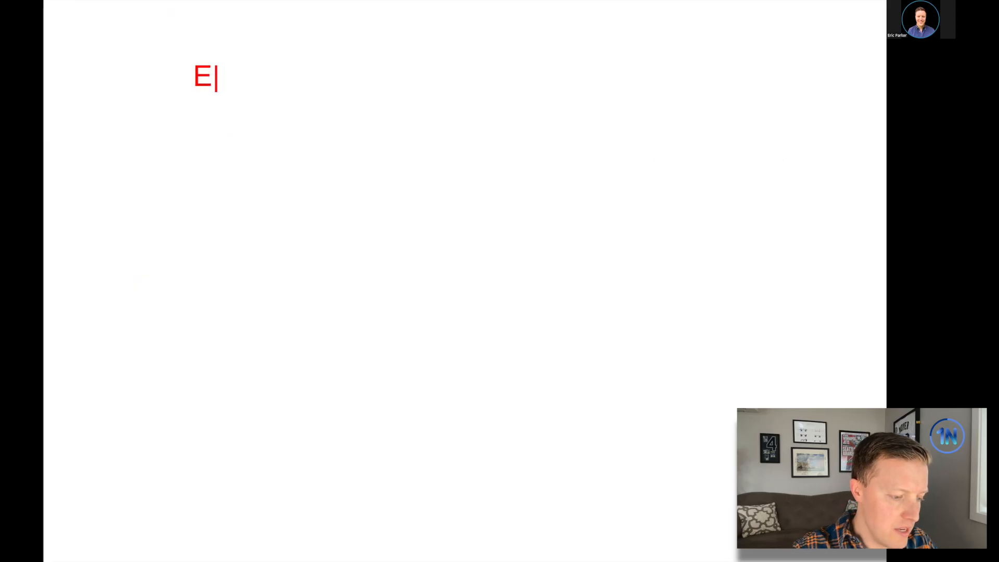
- Label the sketch 'Extract Filter', 'Filter = Region = West' and the 40-column table
{"action": "type", "text": "xtract Filter"}
{"action": "type", "text": "10K"}
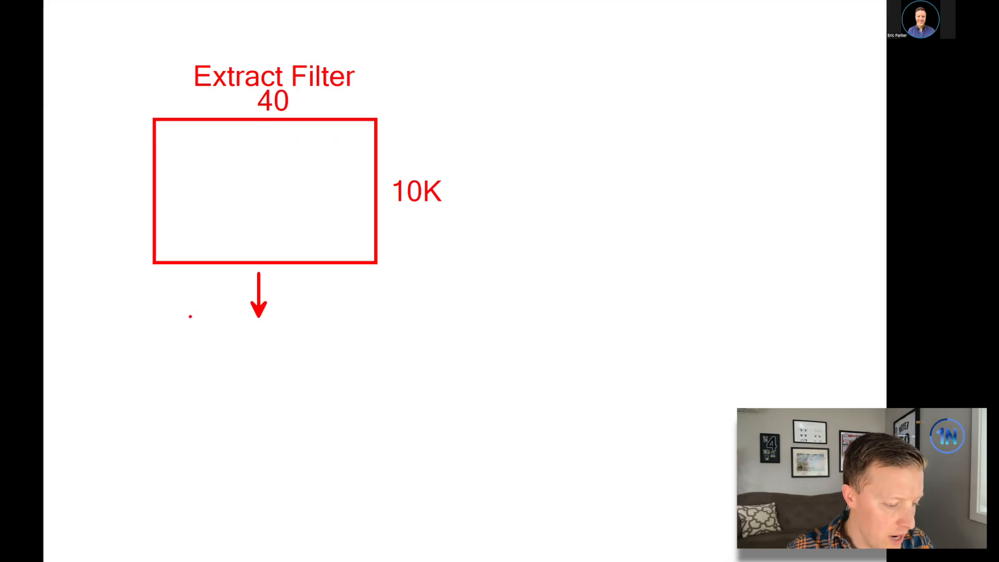
{"action": "type", "text": "Filter"}
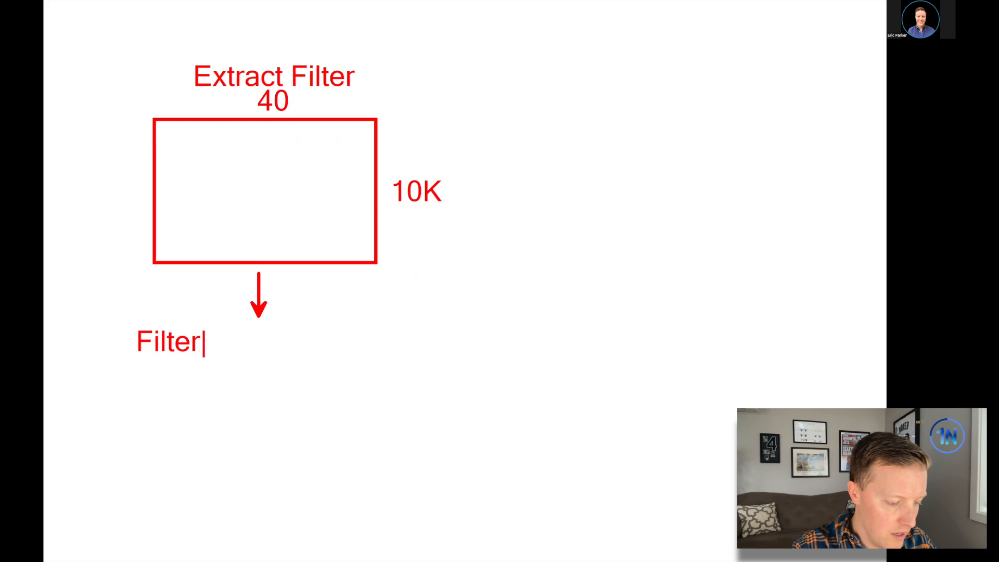
{"action": "type", "text": "= Region"}
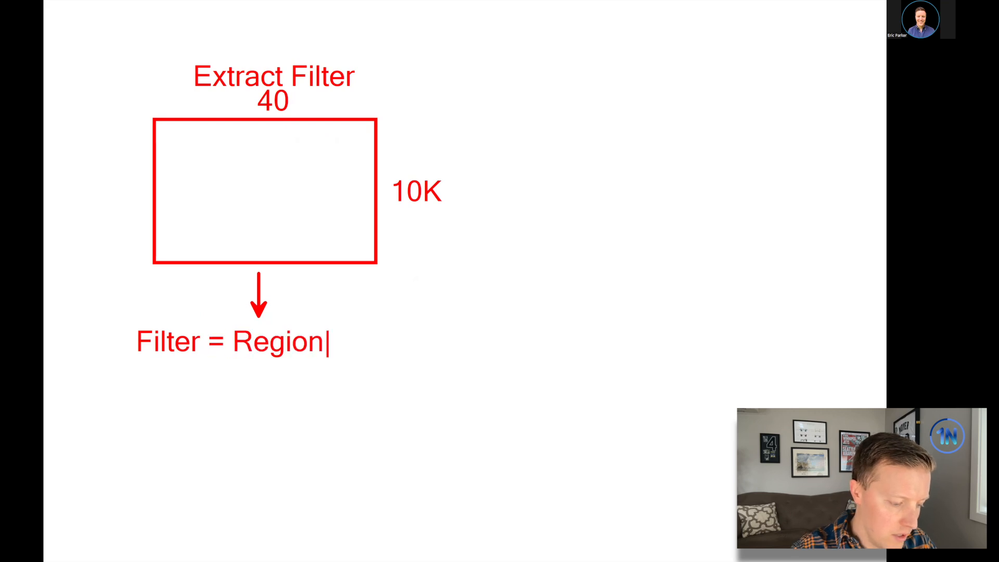
{"action": "type", "text": "= West"}
{"action": "type", "text": "3K"}
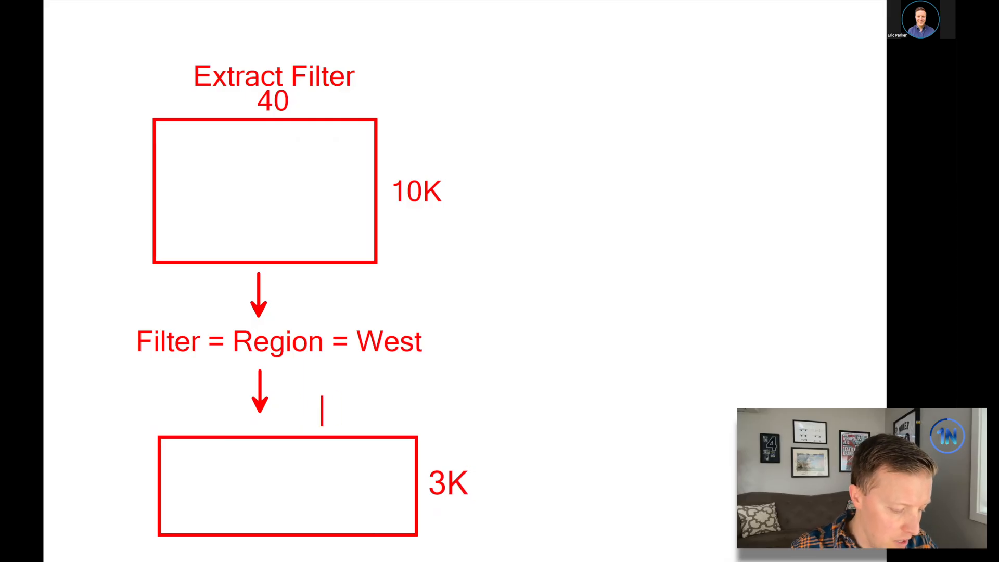
{"action": "type", "text": "40"}
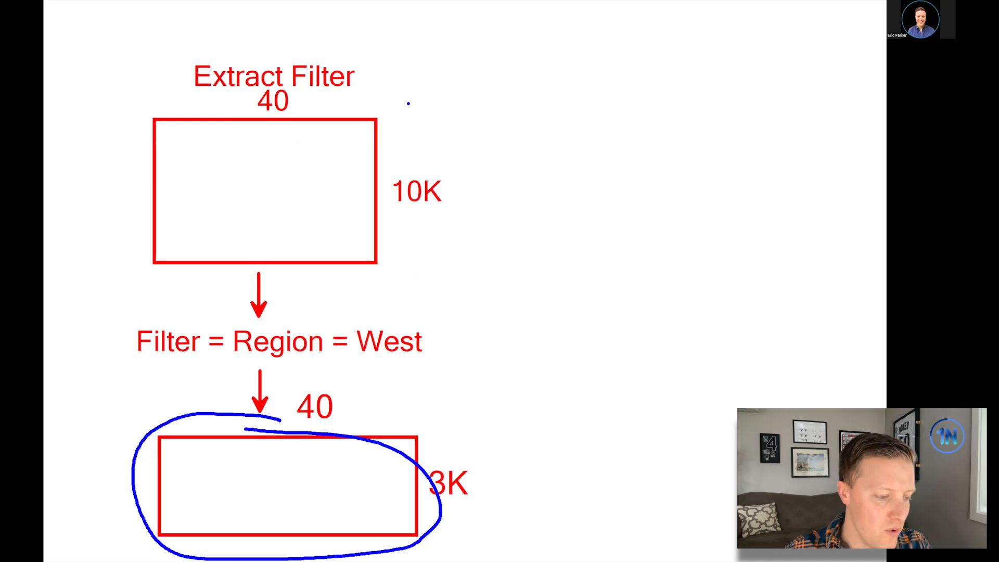
- Add a 'Data Source' label beside the diagram
{"action": "left_click", "coordinate": [549, 76]}
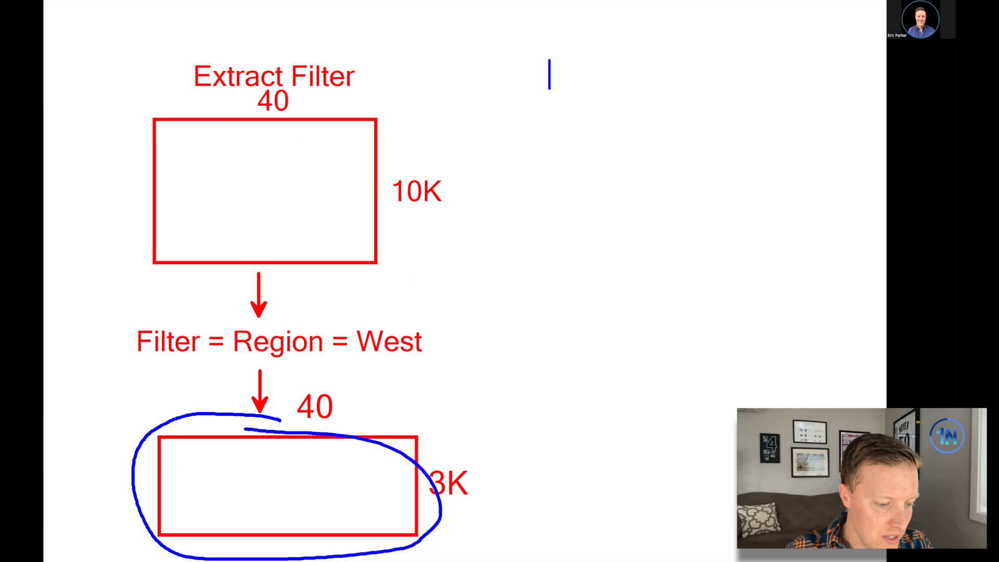
{"action": "type", "text": "Data Source Filter)"}
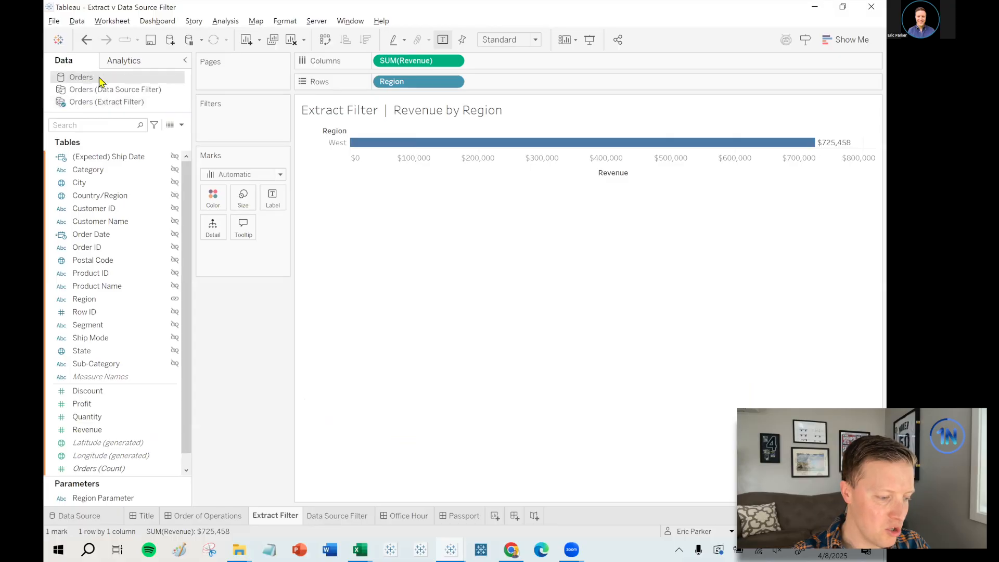
{"action": "mouse_move", "coordinate": [357, 505]}
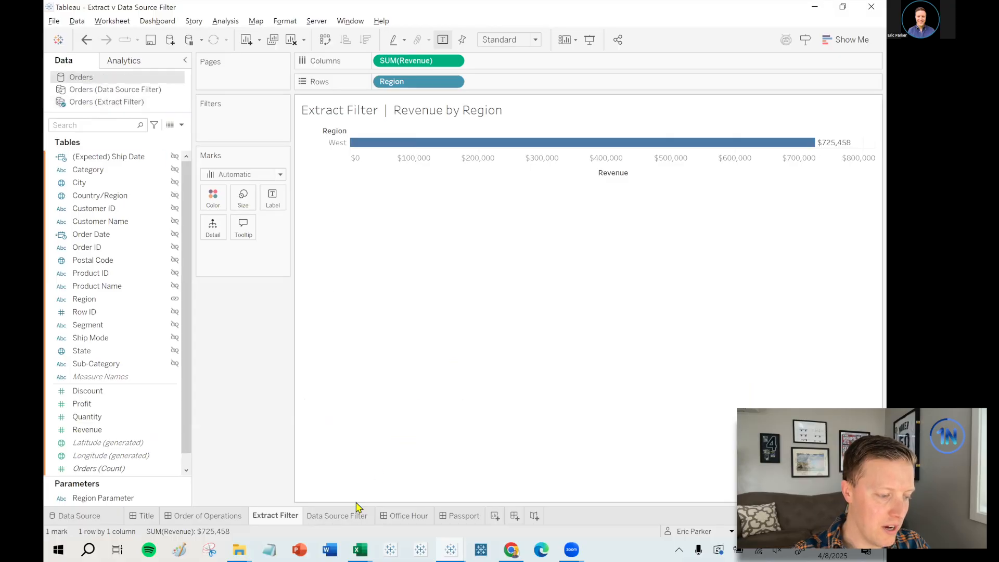
- From the Data Source Filter sheet, add a new blank Sheet 3
{"action": "left_click", "coordinate": [338, 515]}
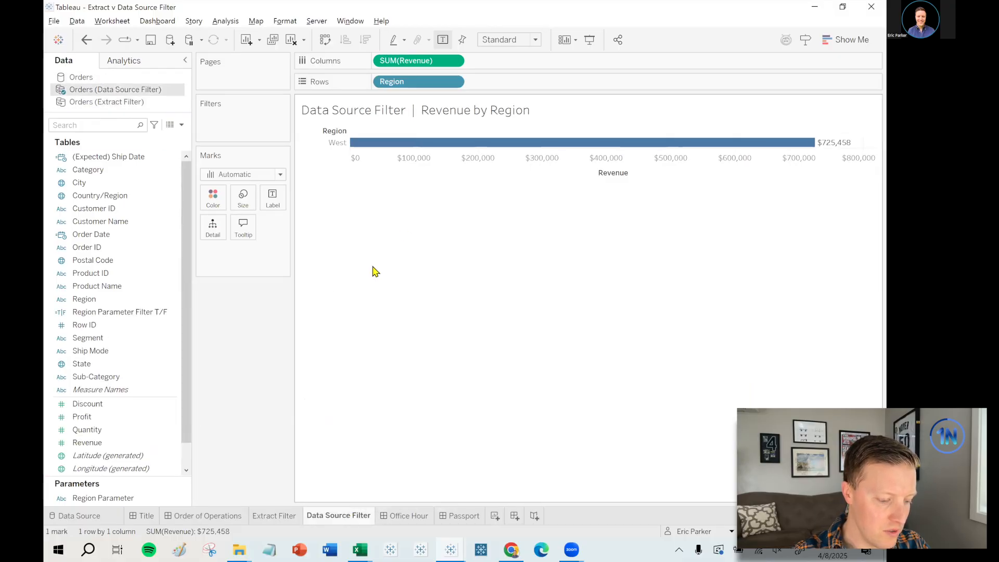
{"action": "left_click", "coordinate": [530, 515]}
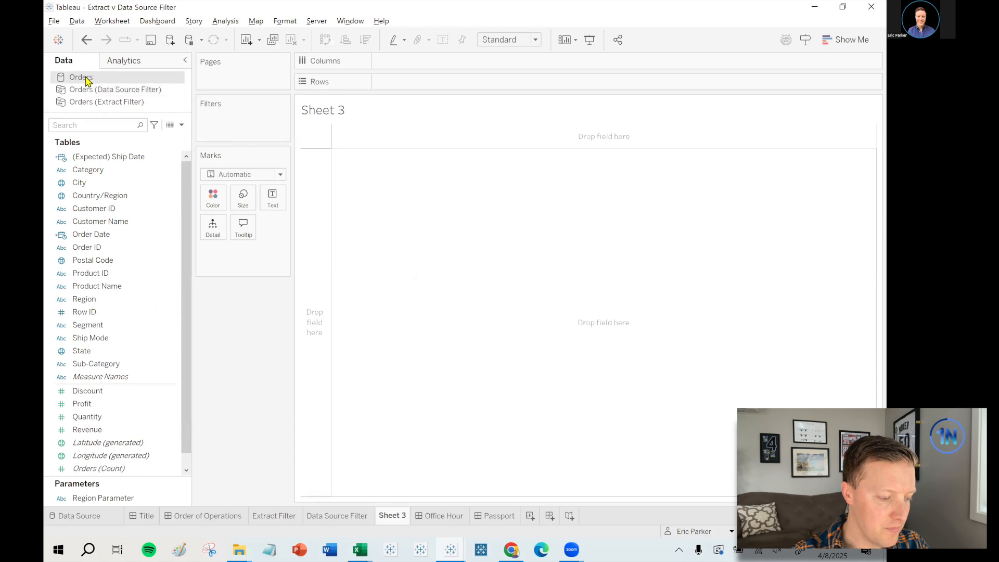
- On the Orders data source page, set up a data source filter on Region keeping West
{"action": "left_click", "coordinate": [78, 516]}
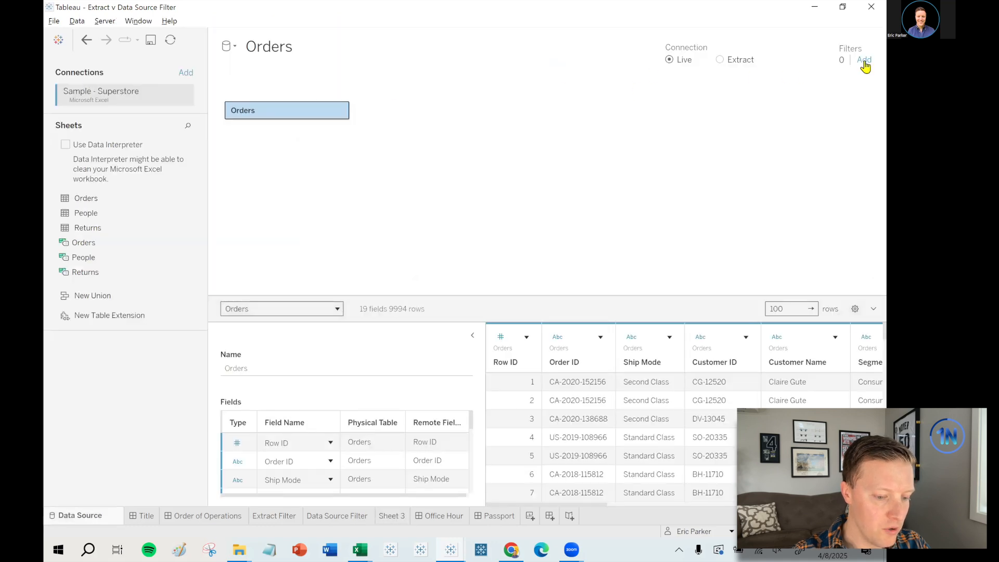
{"action": "left_click", "coordinate": [864, 59]}
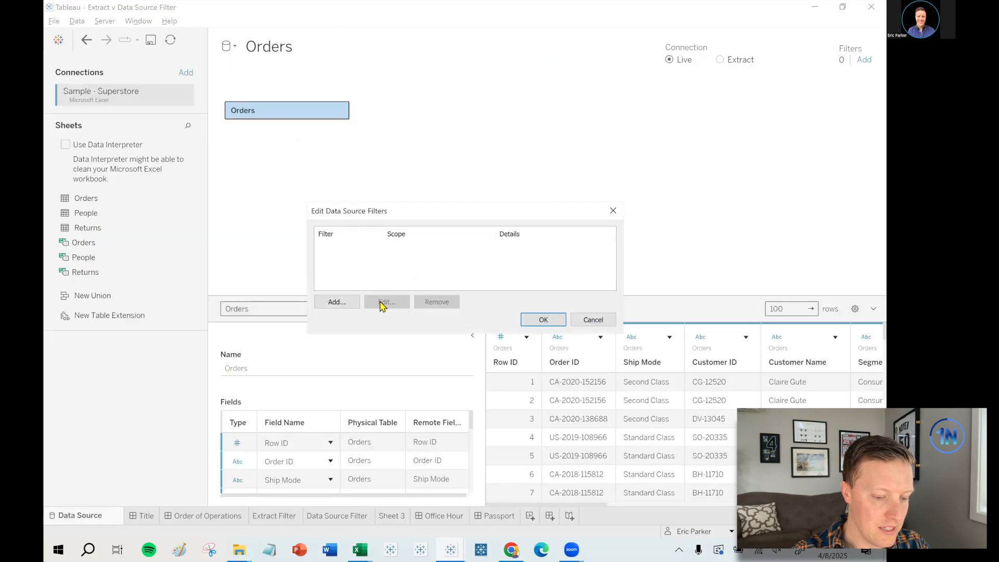
{"action": "left_click", "coordinate": [336, 301]}
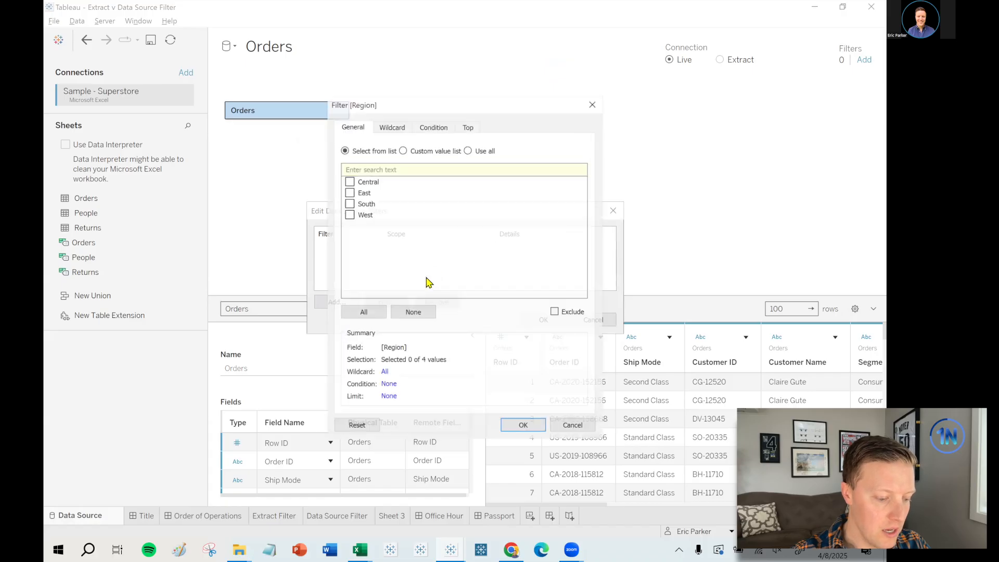
{"action": "left_click", "coordinate": [349, 214]}
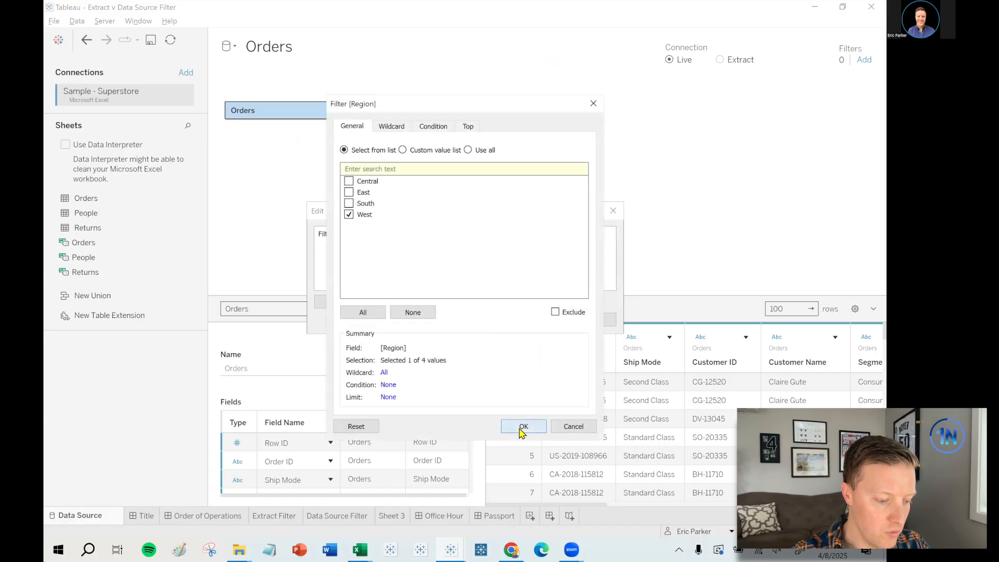
{"action": "left_click", "coordinate": [523, 426]}
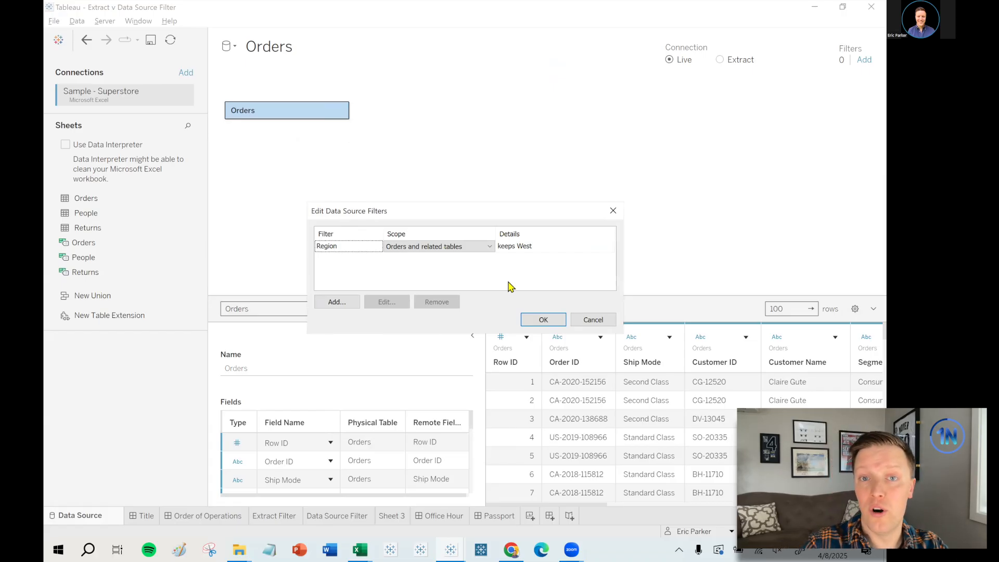
{"action": "mouse_move", "coordinate": [603, 215]}
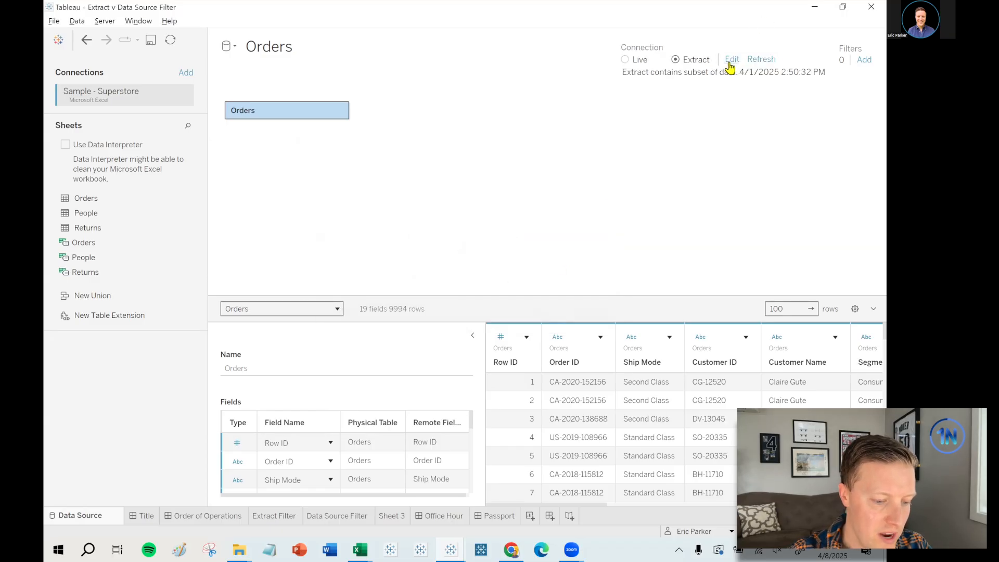
- Replace the extract's Region filter with one keeping only West and save the extract settings
{"action": "left_click", "coordinate": [732, 58]}
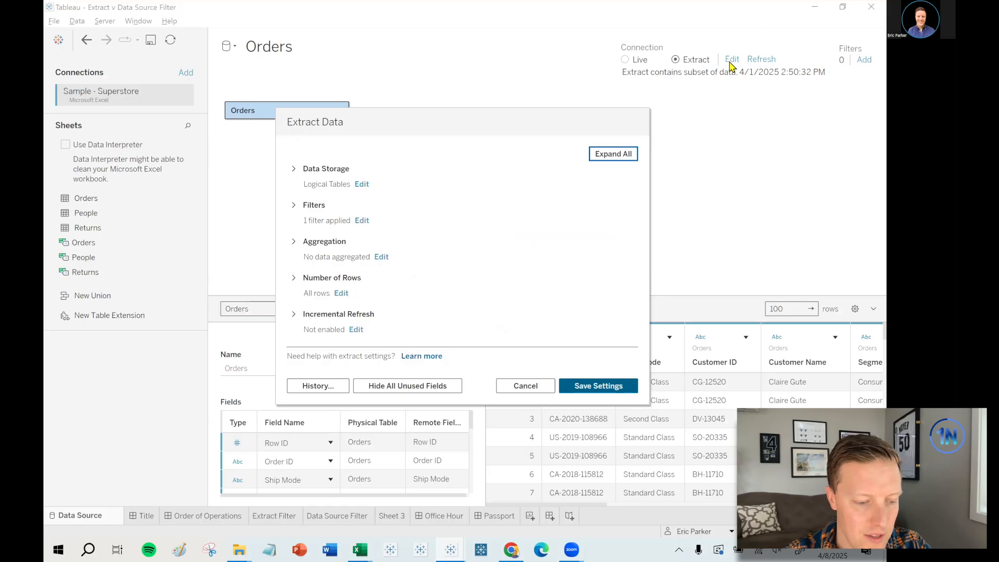
{"action": "mouse_move", "coordinate": [731, 61]}
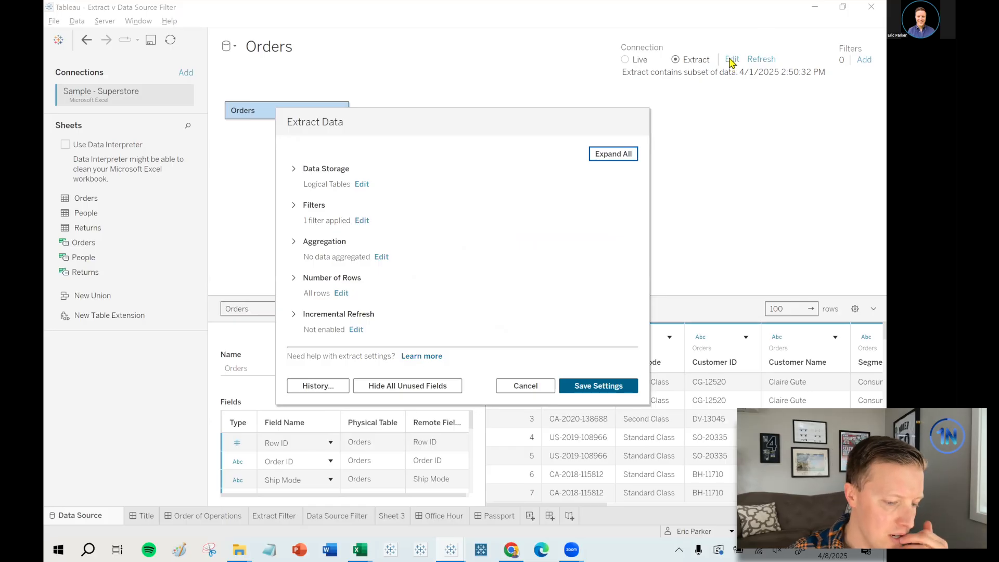
{"action": "left_click", "coordinate": [314, 205]}
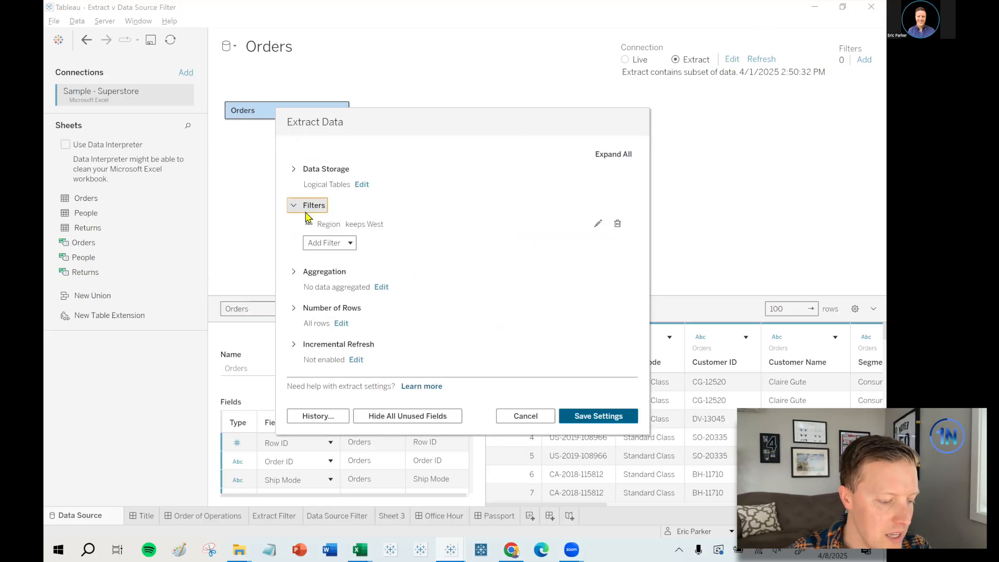
{"action": "left_click", "coordinate": [617, 223]}
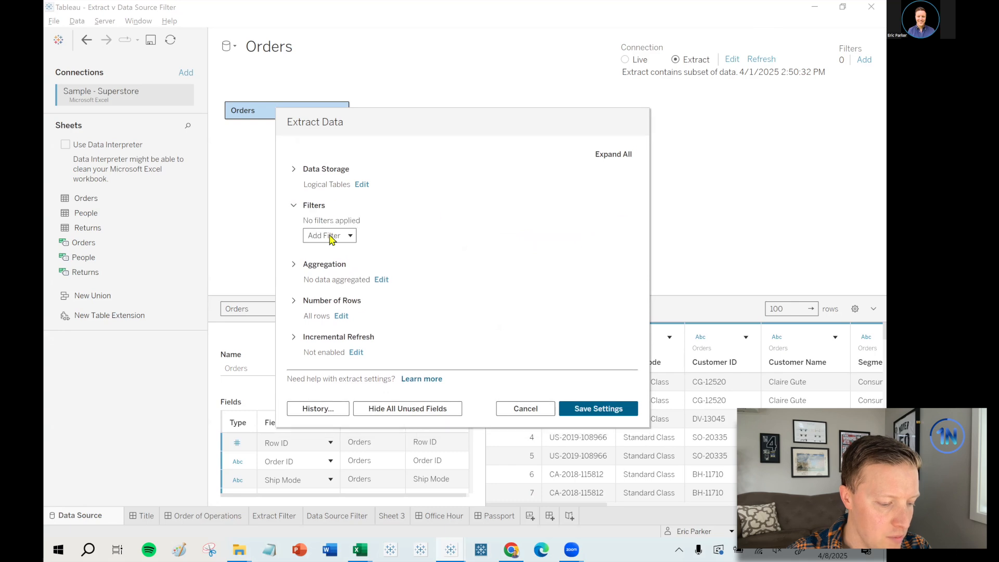
{"action": "left_click", "coordinate": [330, 235]}
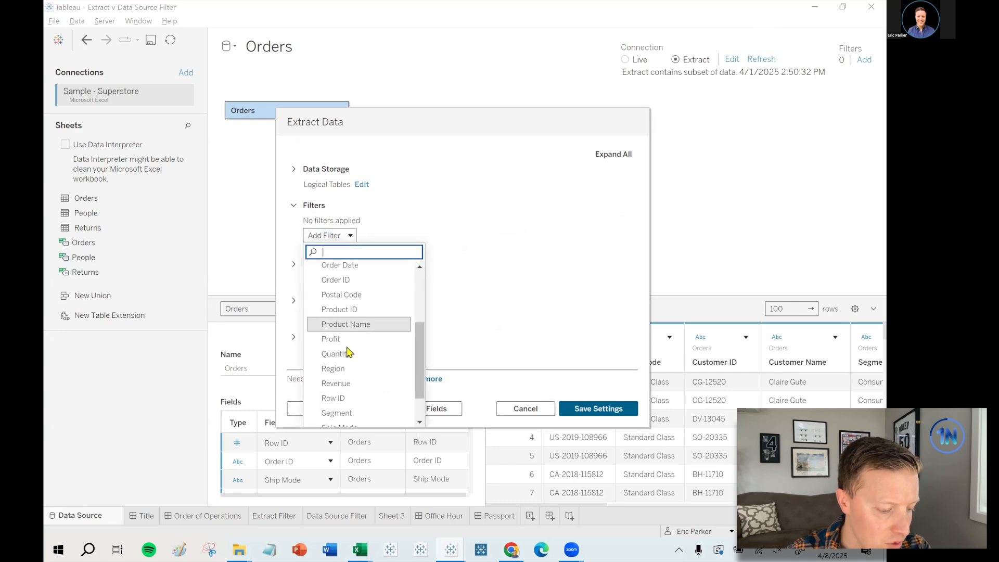
{"action": "left_click", "coordinate": [332, 369]}
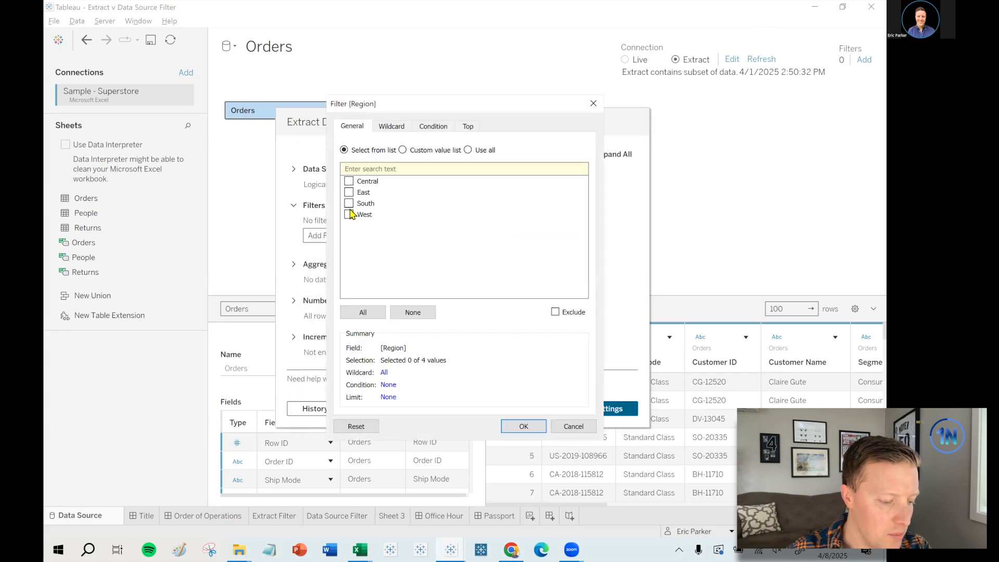
{"action": "left_click", "coordinate": [350, 214]}
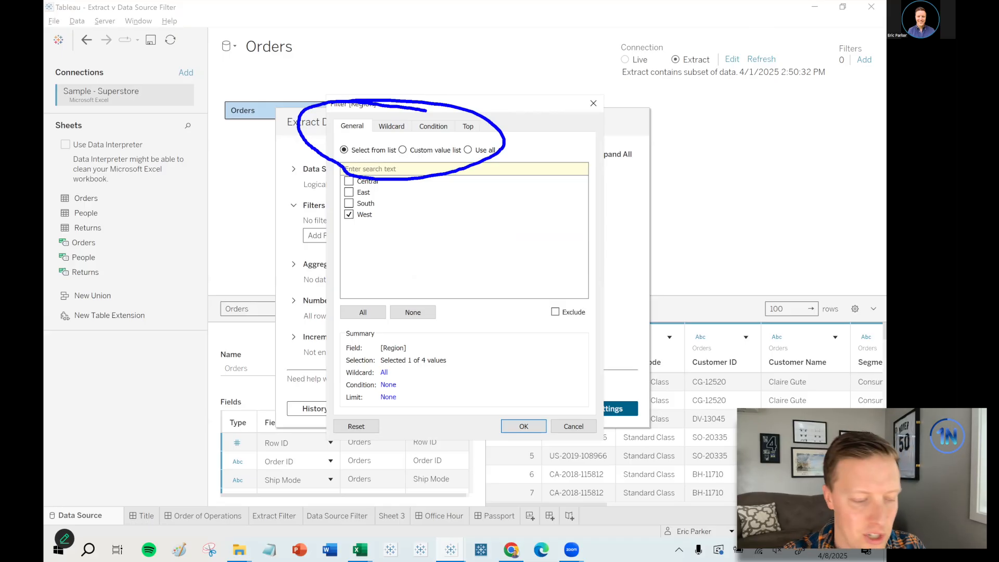
{"action": "left_click", "coordinate": [523, 426]}
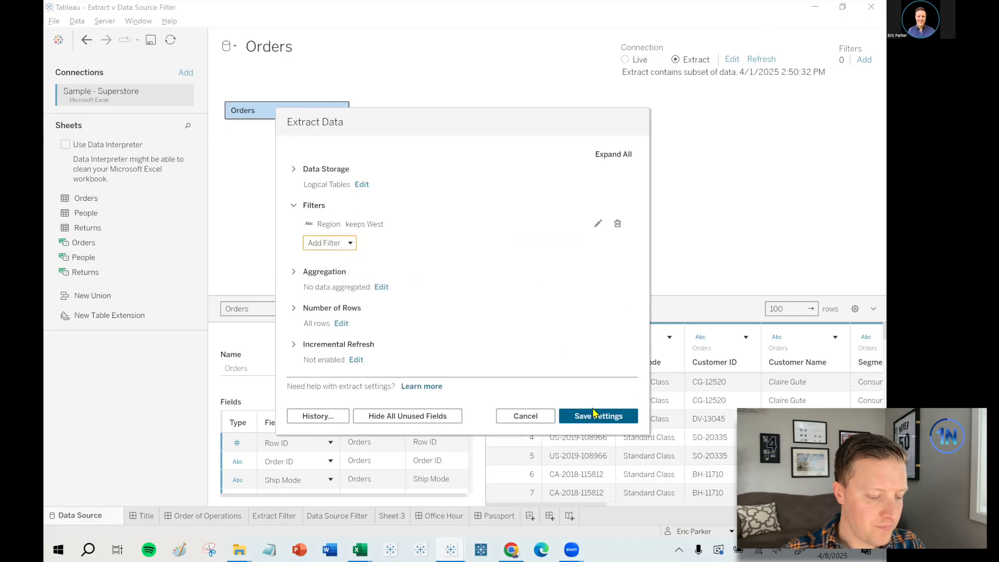
{"action": "left_click", "coordinate": [597, 415]}
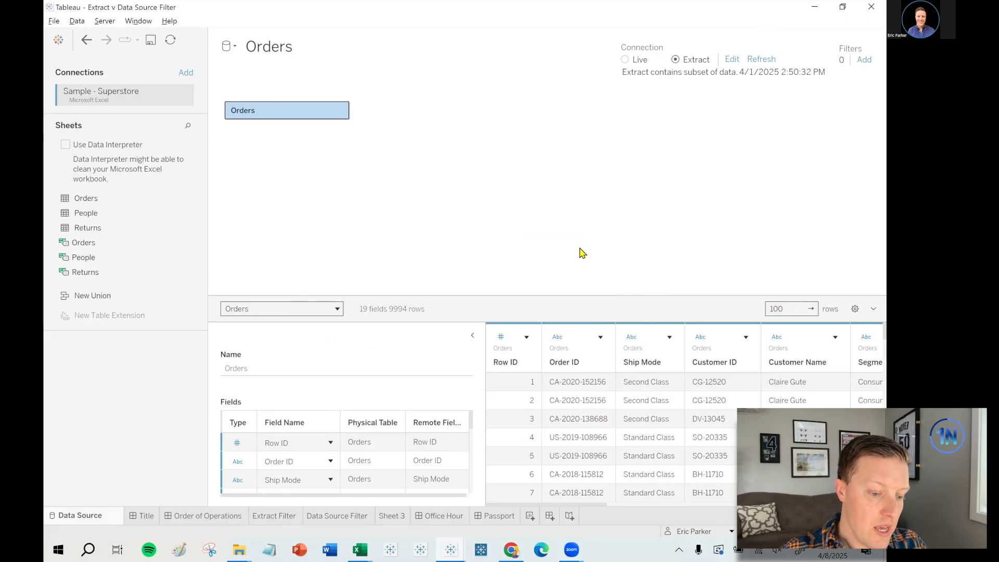
{"action": "mouse_move", "coordinate": [592, 243]}
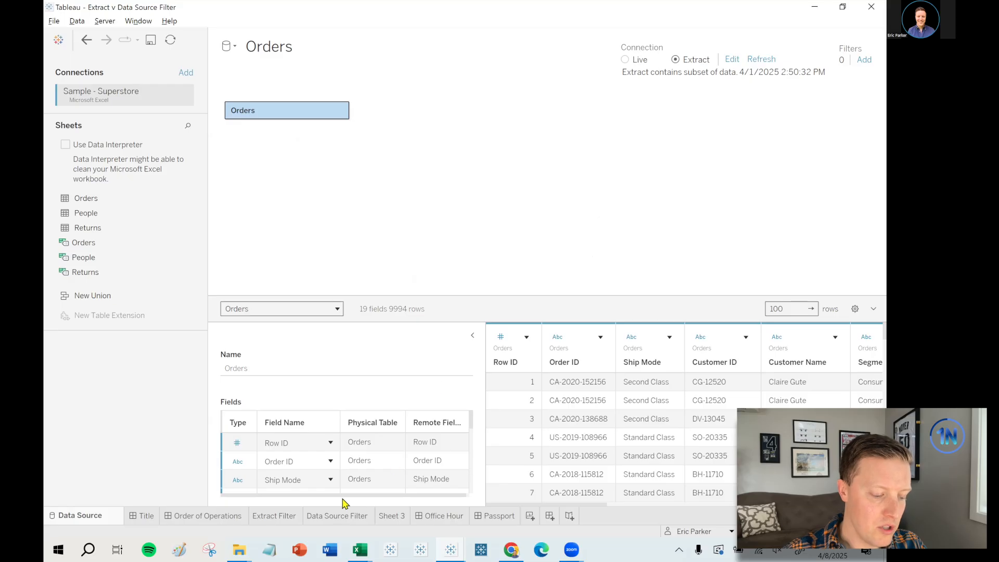
{"action": "mouse_move", "coordinate": [344, 522]}
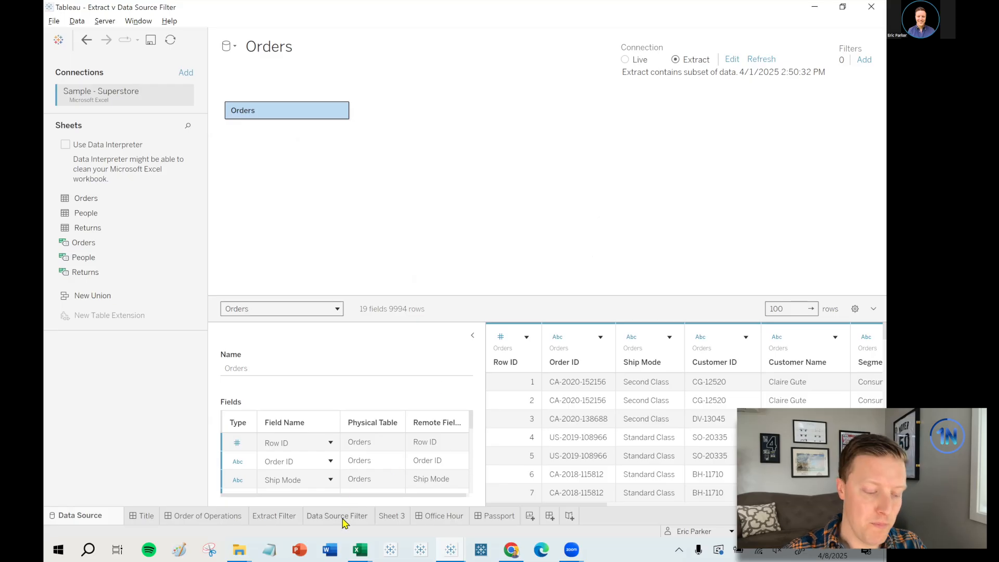
- Show the Data Source Filter worksheet with revenue by Region listing only West
{"action": "left_click", "coordinate": [338, 515]}
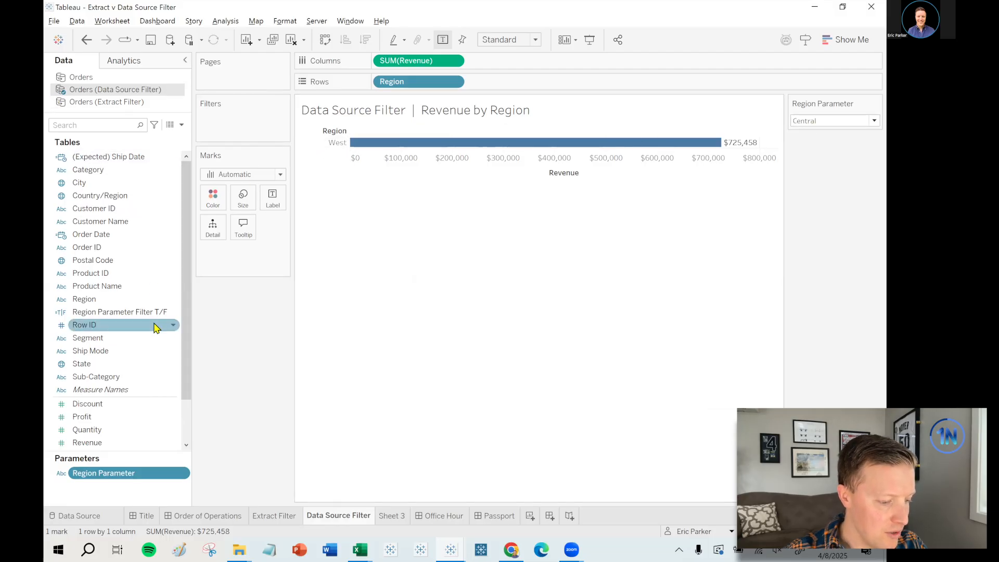
- Review the Region Parameter Filter T/F formula [Region] = [Region Parameter], accept it, and go to the data source page
{"action": "left_click", "coordinate": [118, 311]}
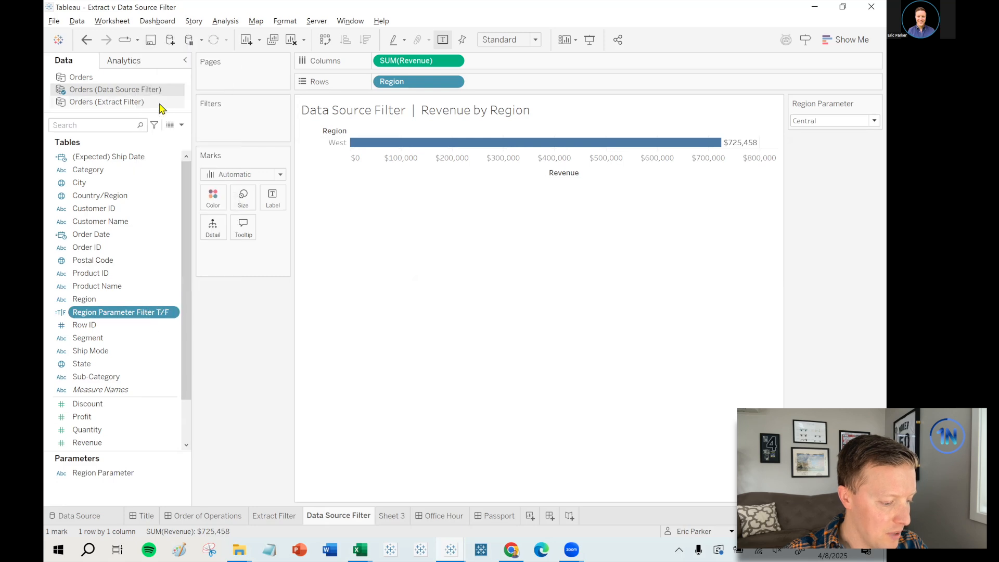
{"action": "double_click", "coordinate": [119, 313]}
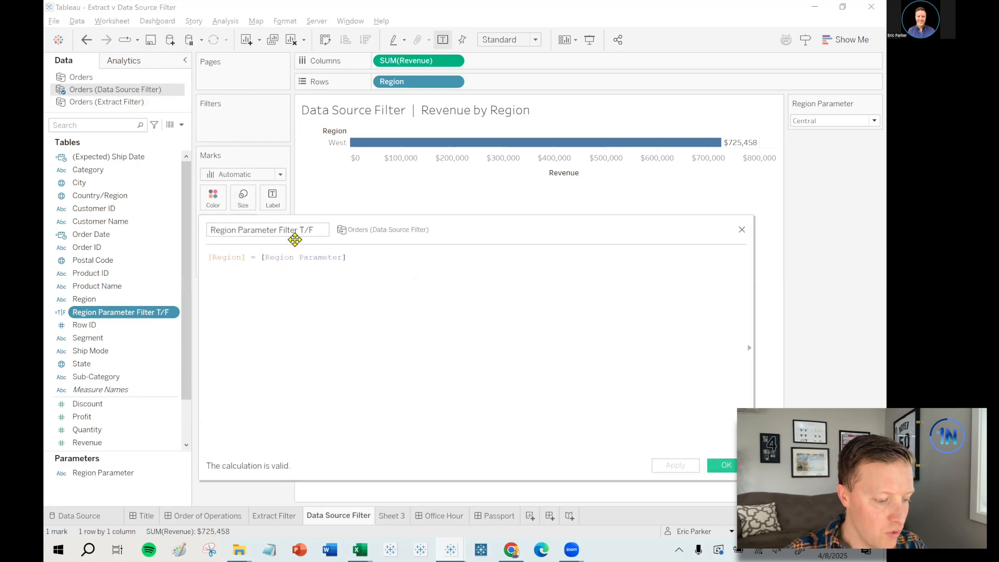
{"action": "left_click", "coordinate": [86, 442]}
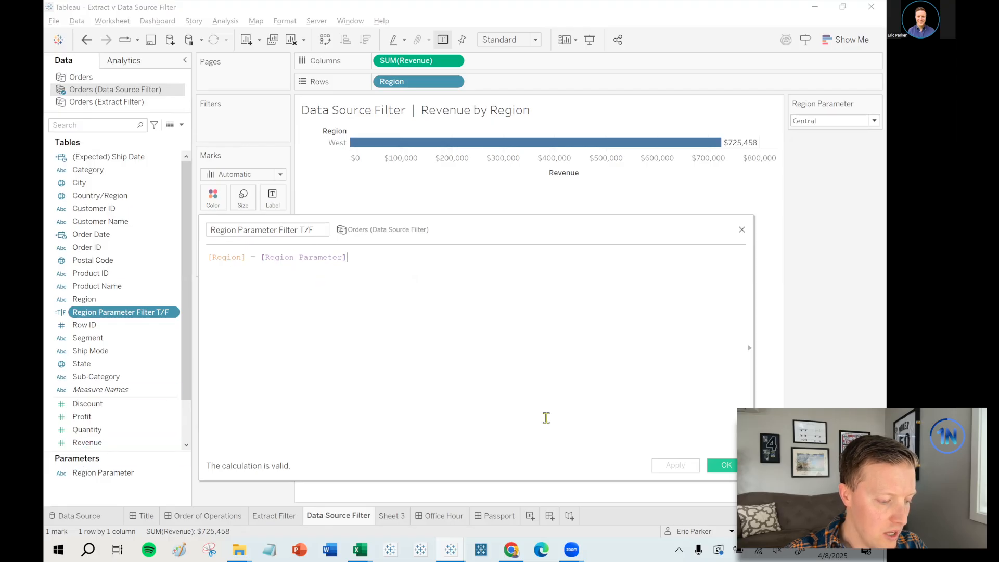
{"action": "left_click", "coordinate": [725, 465]}
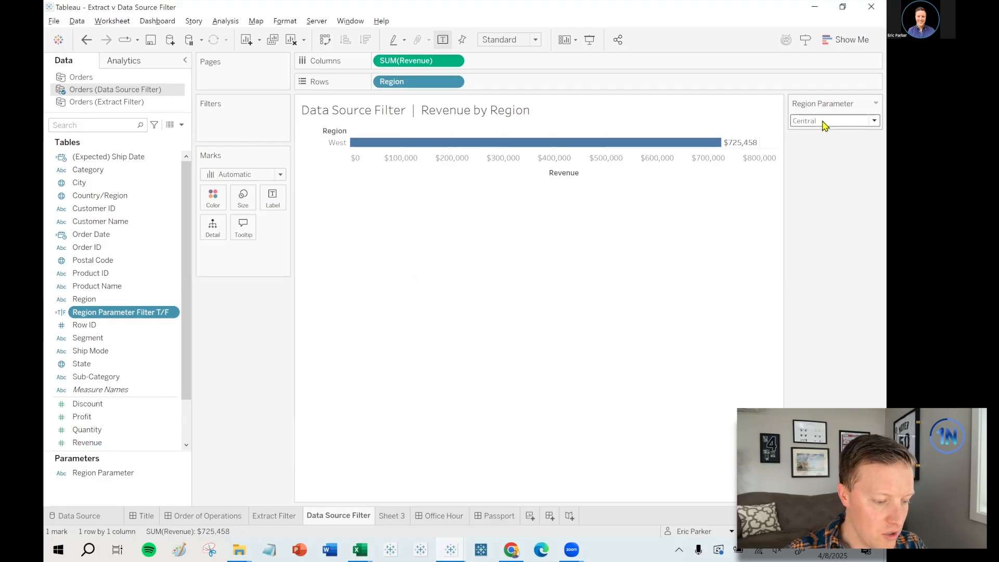
{"action": "left_click", "coordinate": [76, 516]}
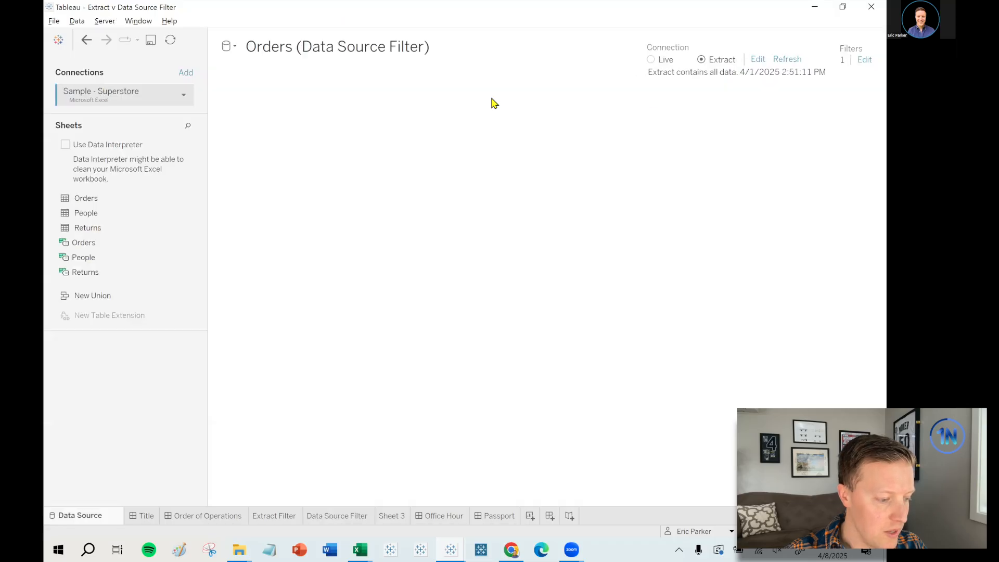
- Replace the Region keeps West data source filter with Region Parameter Filter T/F keeping True, then view the sheet
{"action": "left_click", "coordinate": [864, 60]}
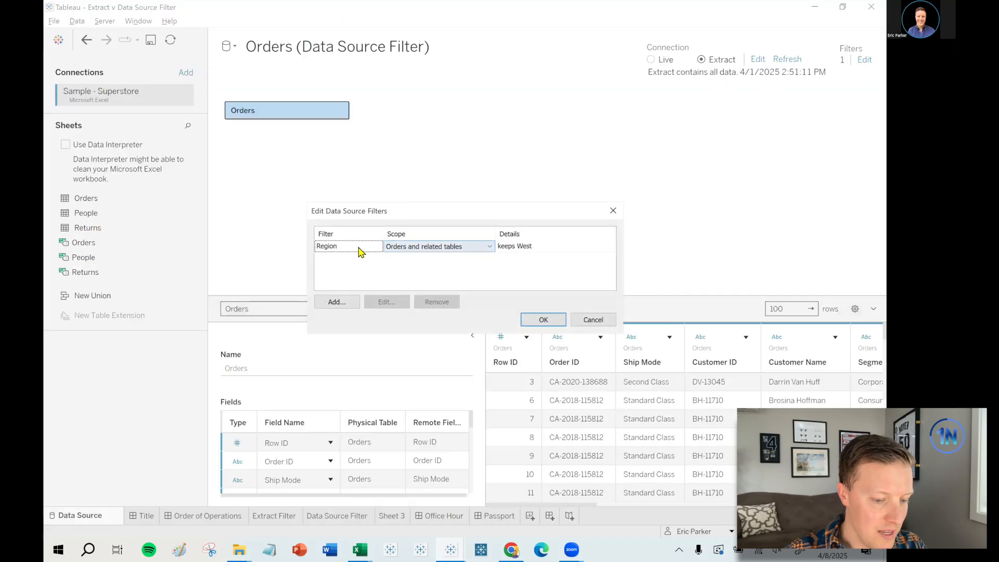
{"action": "left_click", "coordinate": [436, 302]}
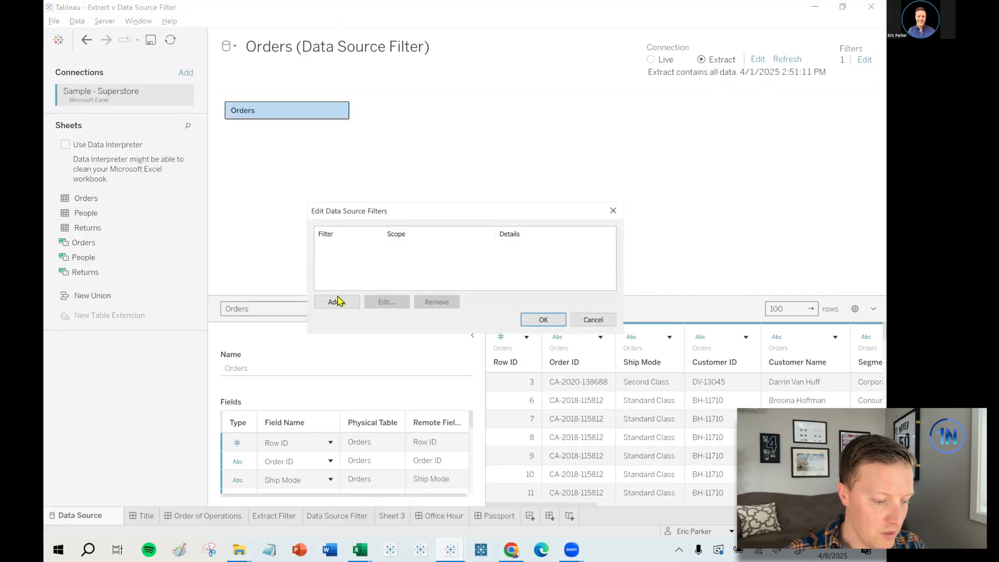
{"action": "left_click", "coordinate": [334, 302]}
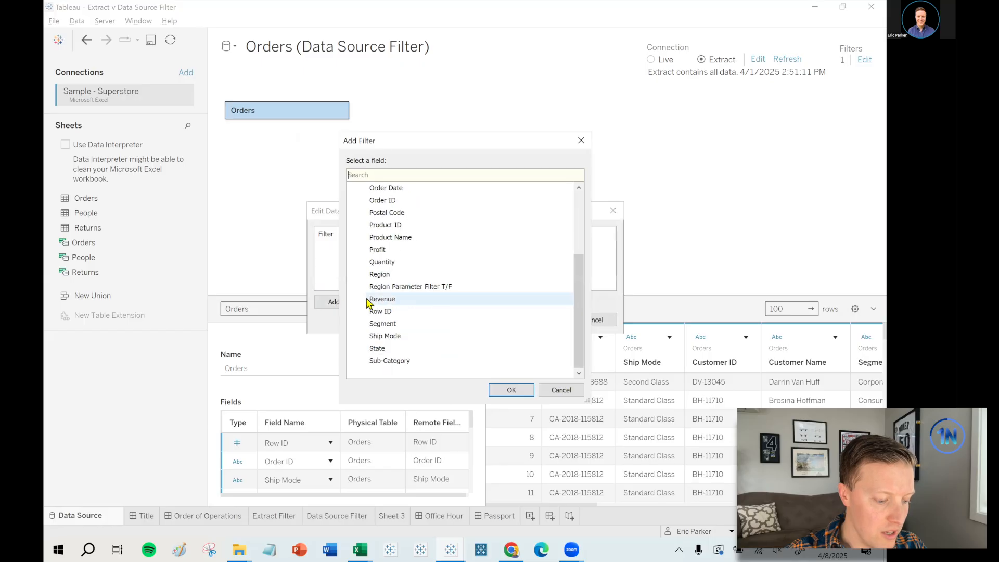
{"action": "mouse_move", "coordinate": [415, 287]}
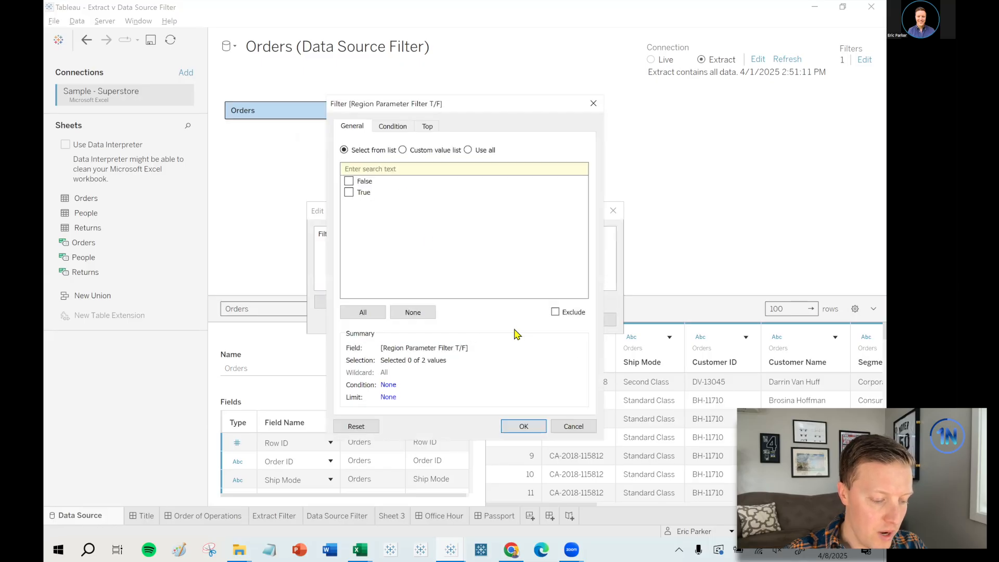
{"action": "left_click", "coordinate": [524, 426]}
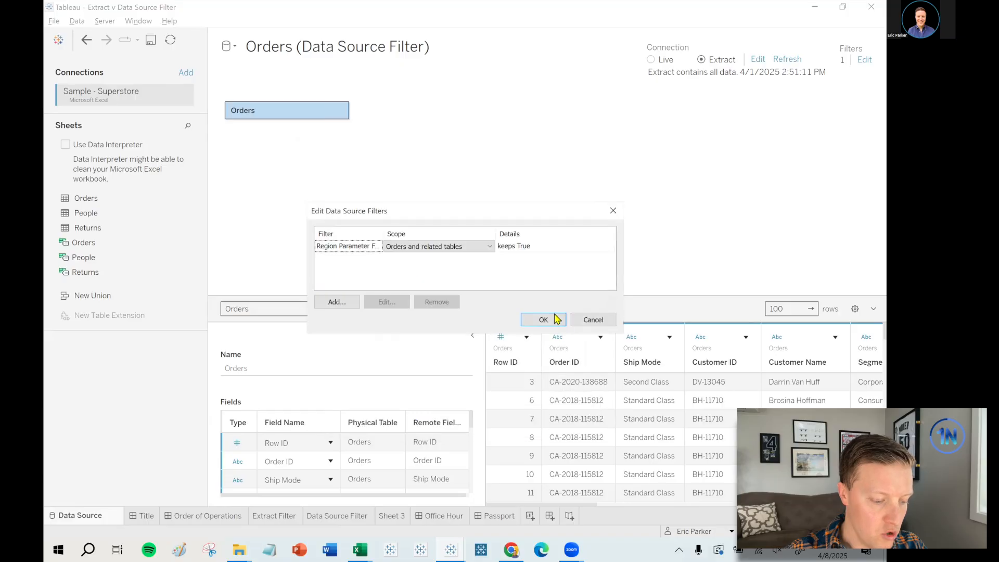
{"action": "left_click", "coordinate": [542, 319]}
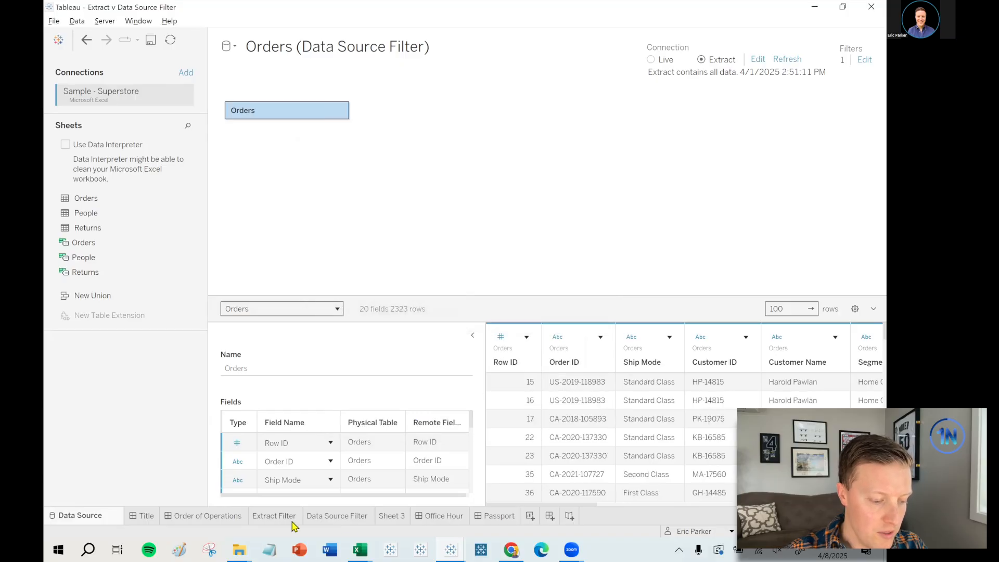
{"action": "left_click", "coordinate": [338, 516]}
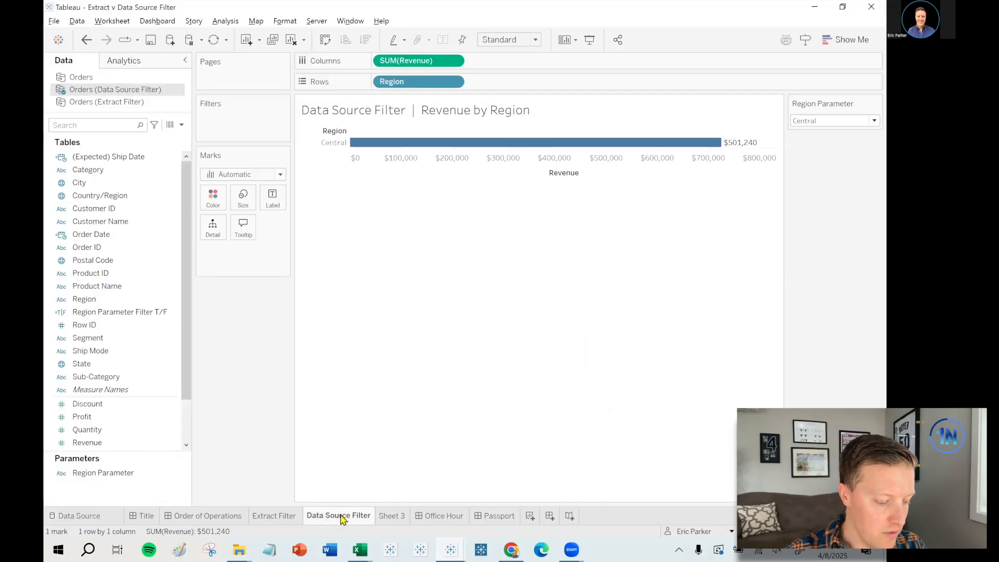
- Set the Region Parameter to South, then go to the Orders (Data Source Filter) data source page
{"action": "left_click", "coordinate": [334, 143]}
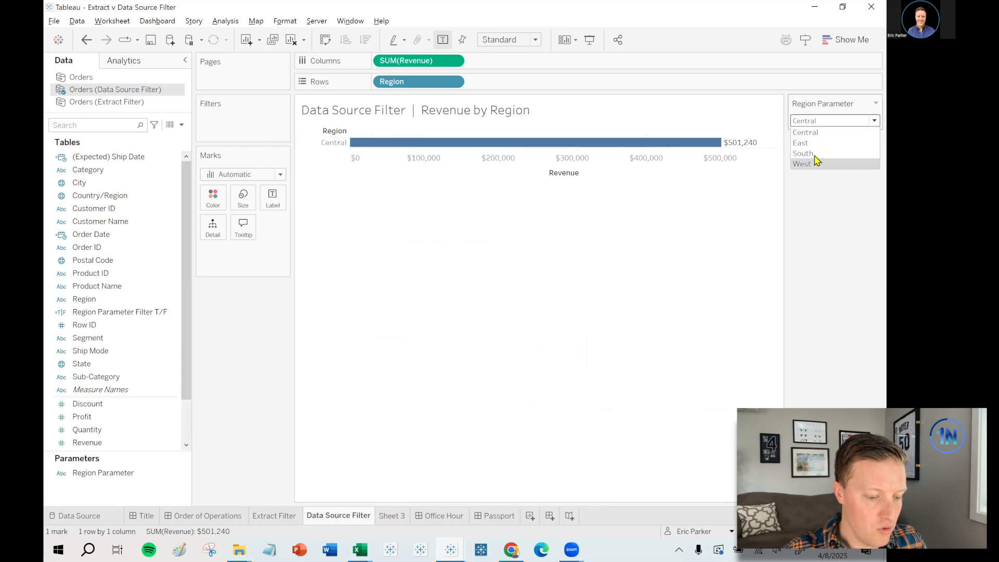
{"action": "left_click", "coordinate": [802, 153]}
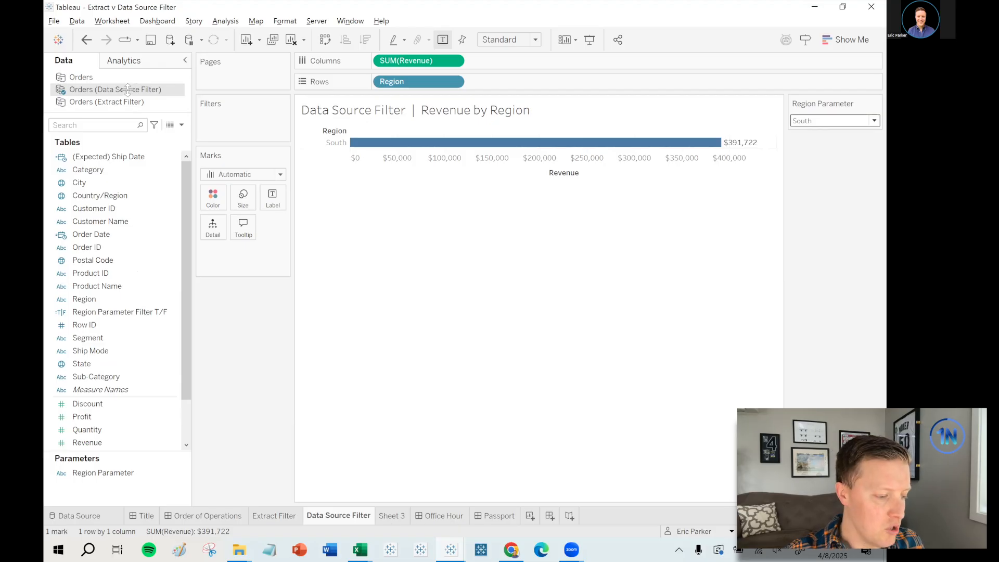
{"action": "left_click", "coordinate": [80, 515]}
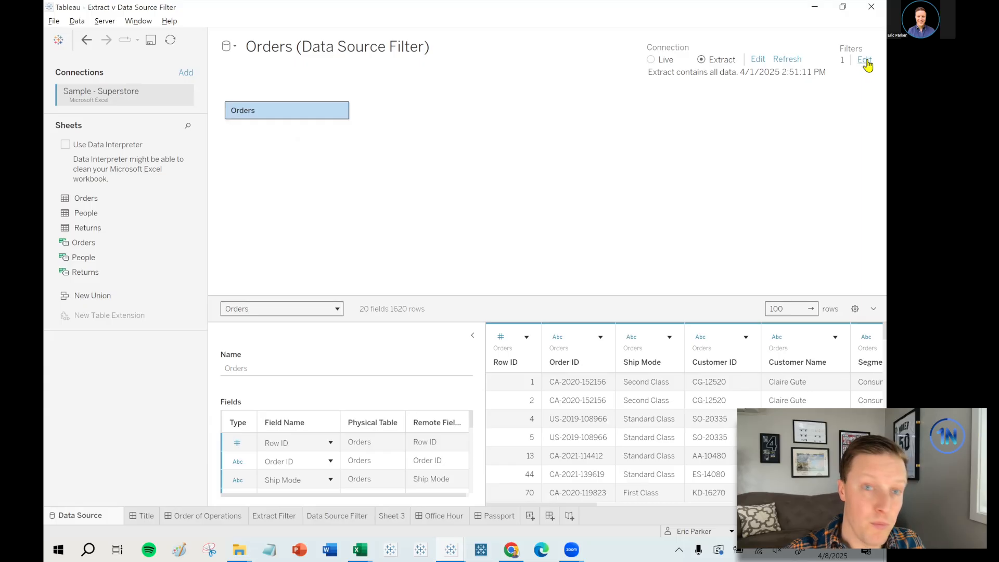
{"action": "left_click", "coordinate": [865, 58]}
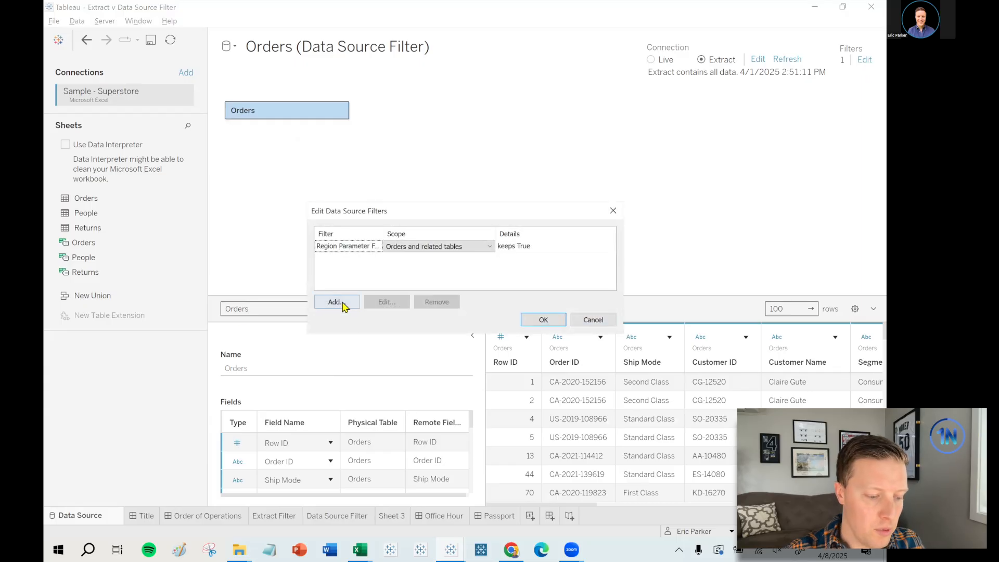
{"action": "left_click", "coordinate": [334, 301]}
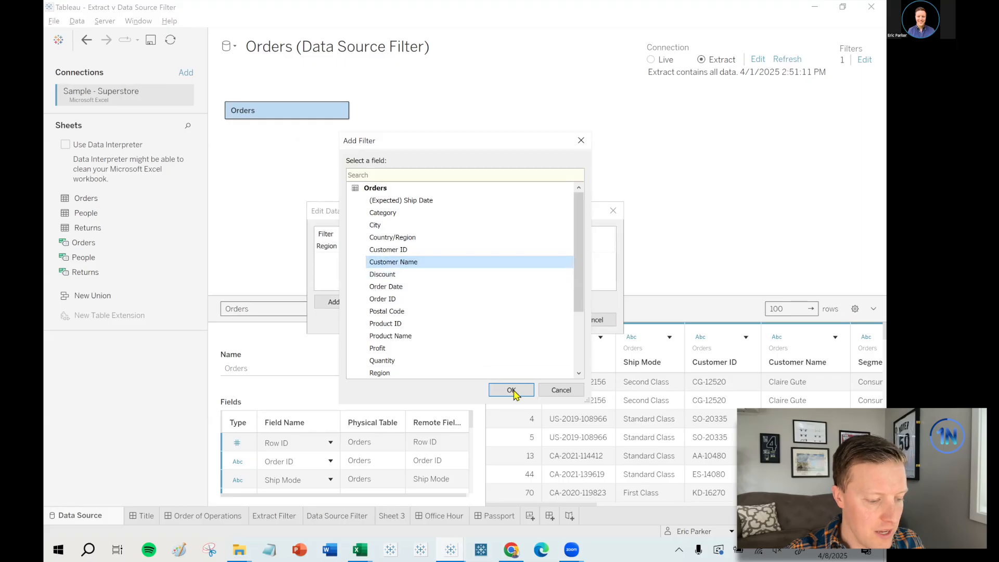
{"action": "left_click", "coordinate": [511, 391]}
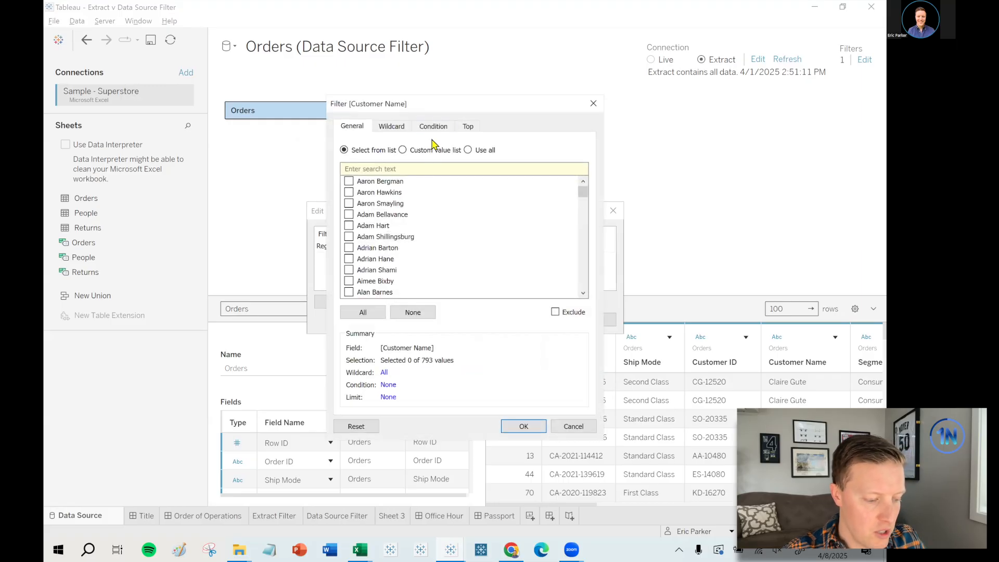
{"action": "left_click", "coordinate": [433, 126]}
{"action": "type", "text": "custom"}
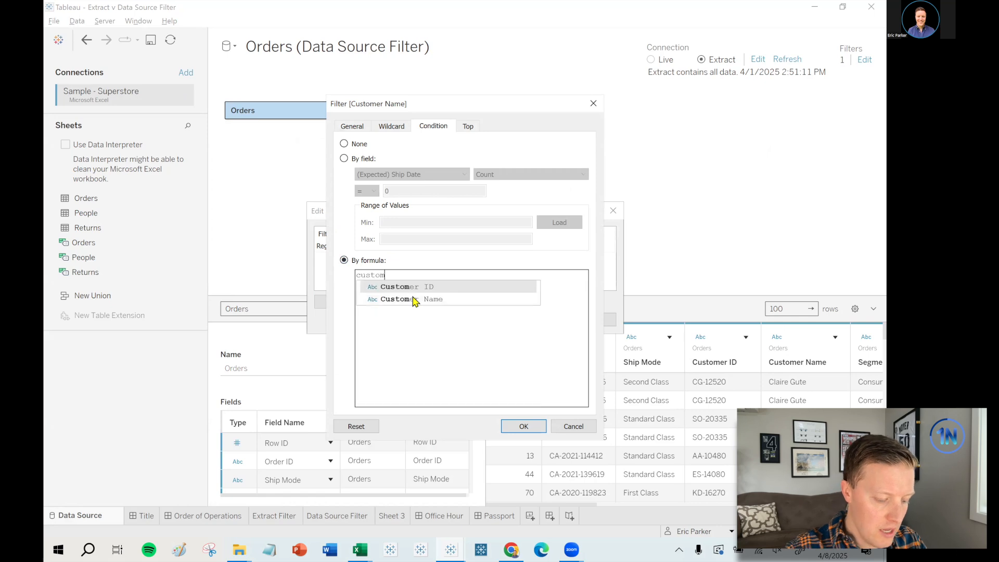
{"action": "type", "text": "[Customer Name] = USE"}
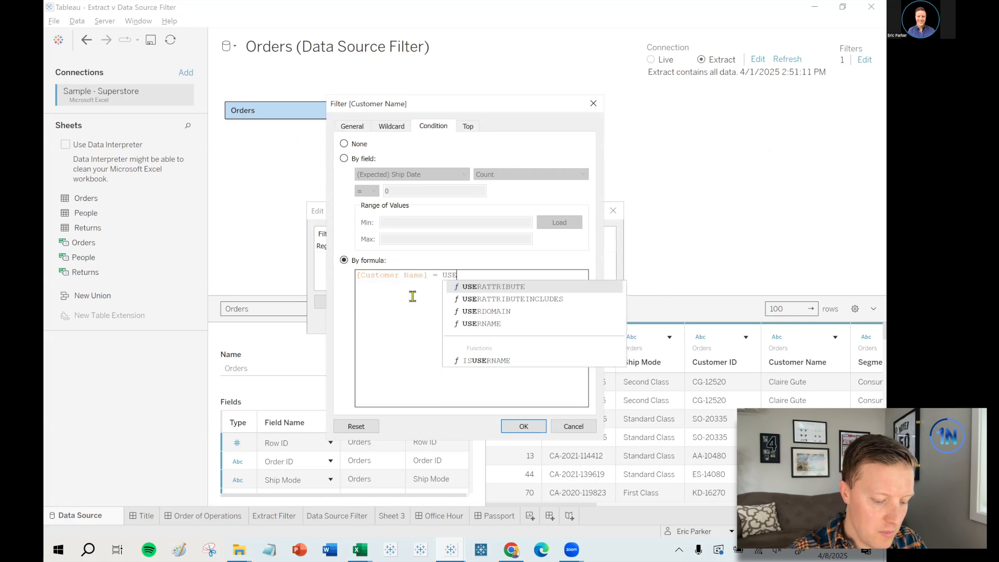
{"action": "left_click", "coordinate": [482, 323]}
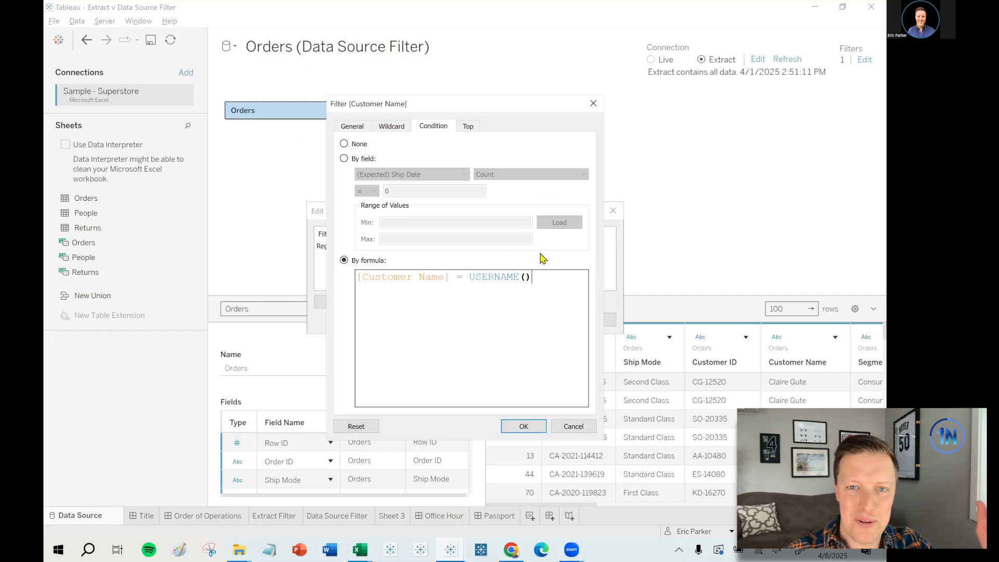
{"action": "mouse_move", "coordinate": [598, 95]}
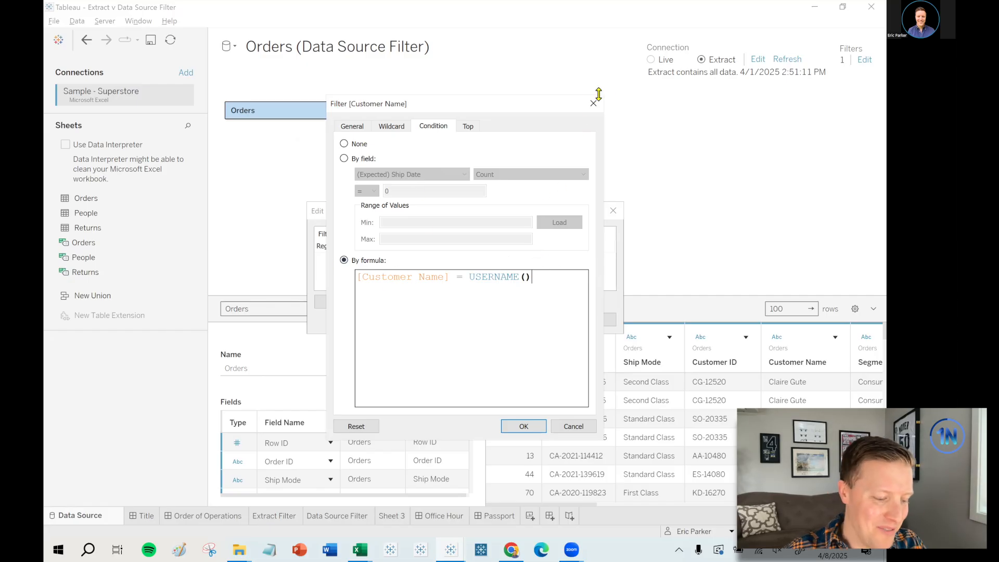
{"action": "left_click", "coordinate": [524, 427]}
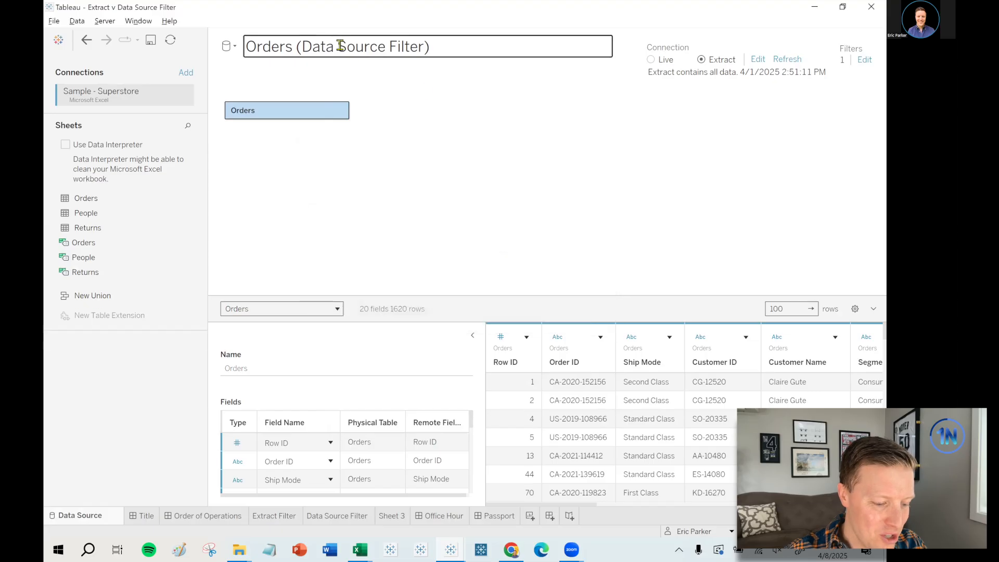
- Show the Office Hour dashboard, then the Passport dashboard promoting the OneNumber Training Passport
{"action": "left_click", "coordinate": [444, 515]}
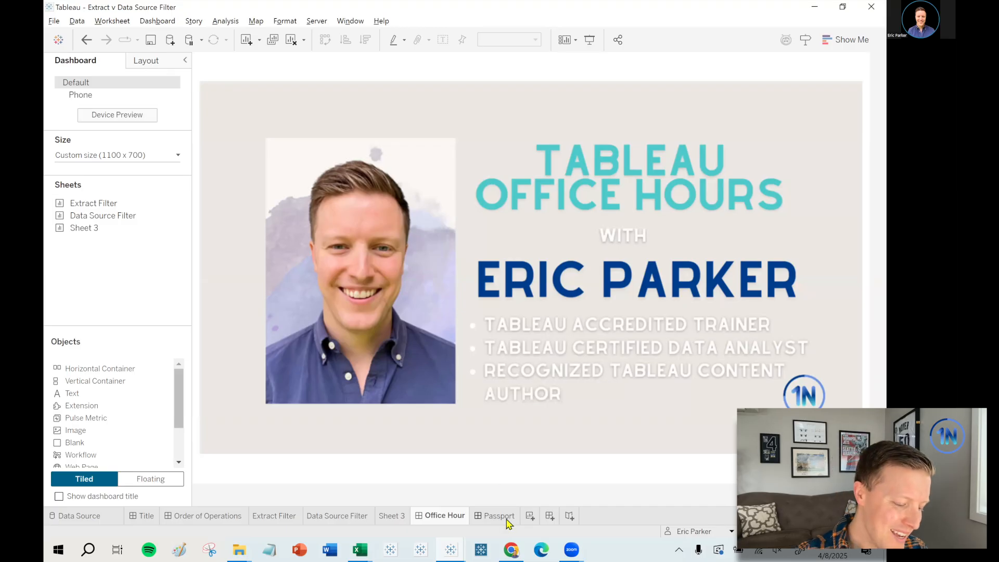
{"action": "left_click", "coordinate": [499, 515]}
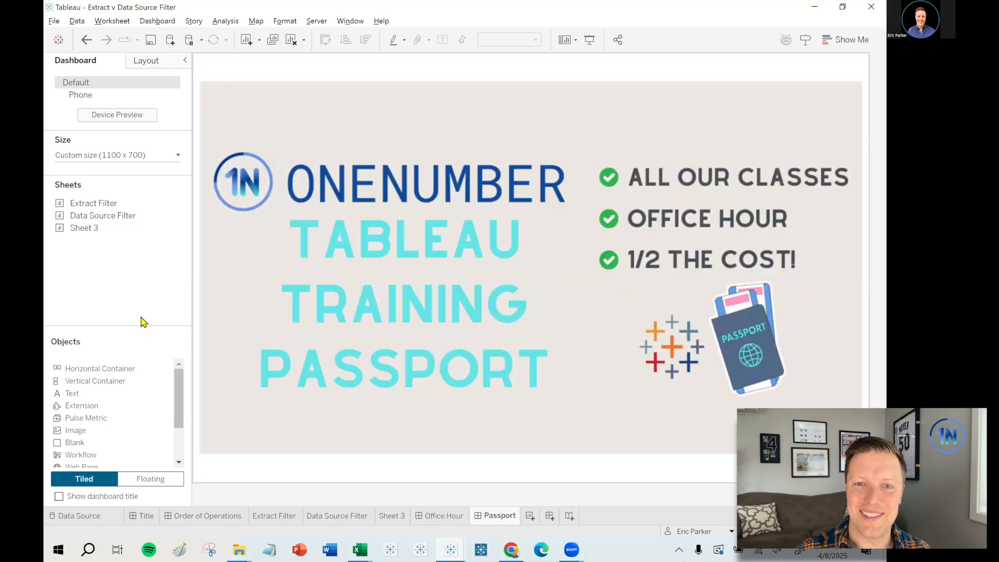